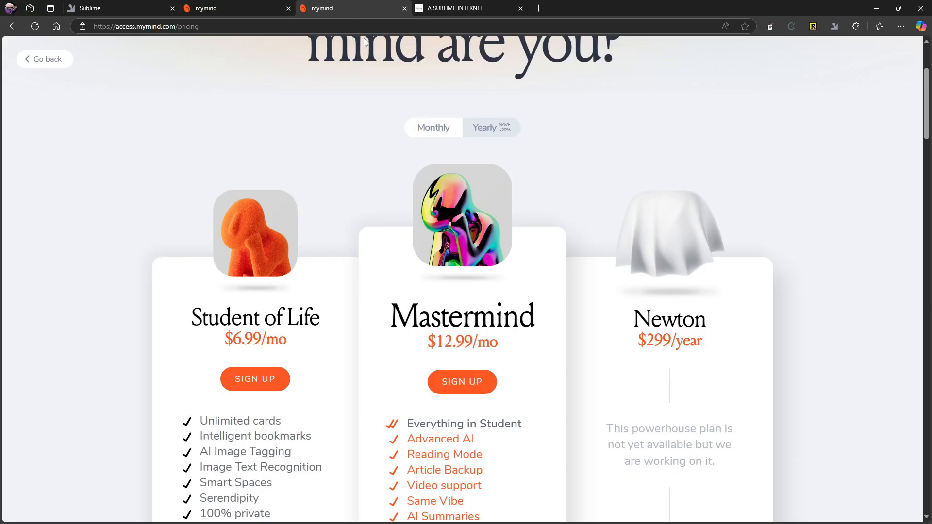
Compare yearly and monthly plan prices, switching back to monthly pricing.
{"action": "scroll", "scroll_direction": "down", "scroll_amount": 3}
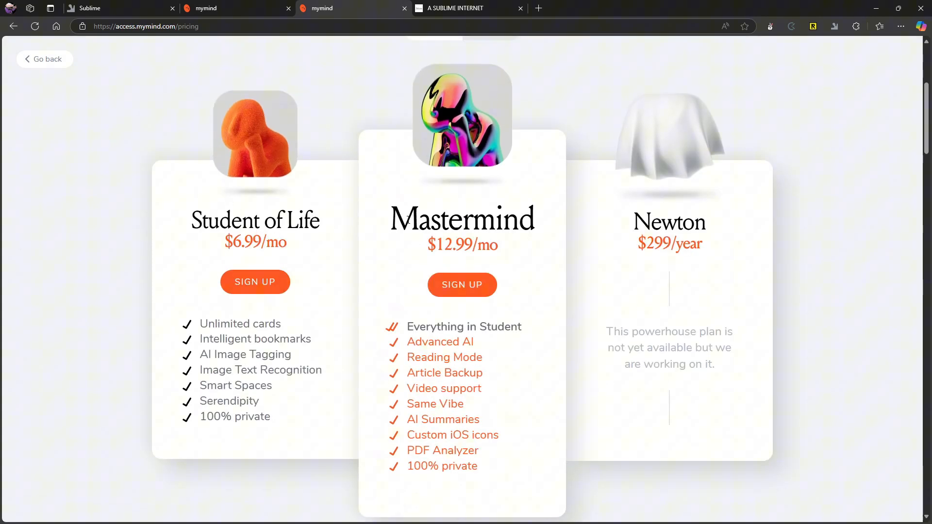
{"action": "scroll", "scroll_direction": "down", "scroll_amount": 3}
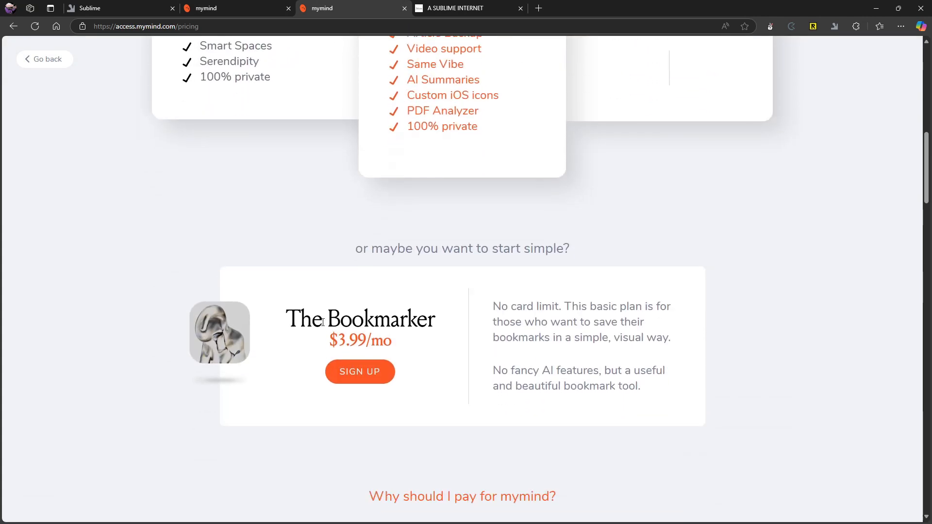
{"action": "mouse_move", "coordinate": [462, 325]}
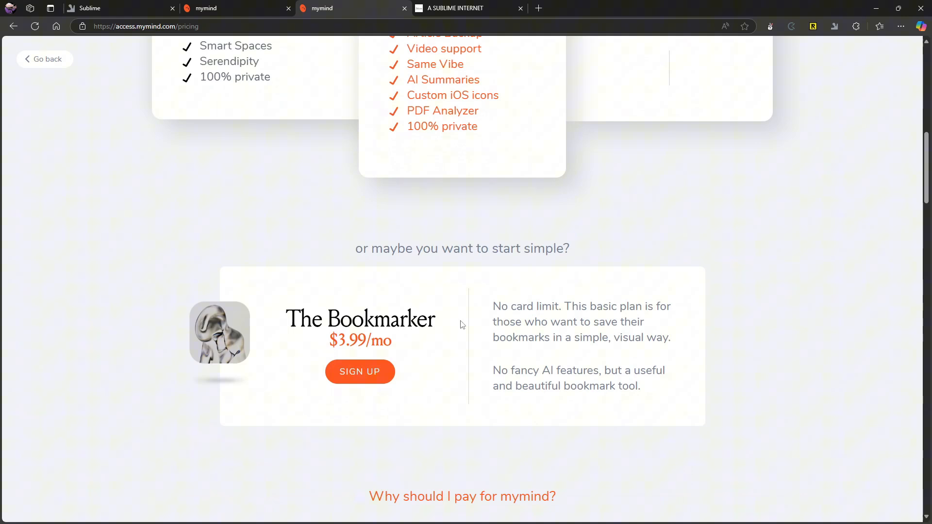
{"action": "mouse_move", "coordinate": [438, 326]}
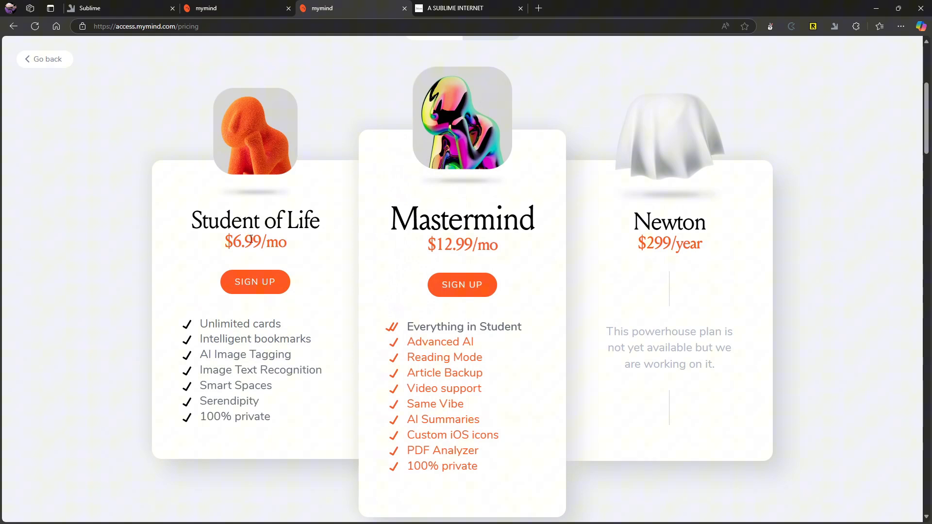
{"action": "mouse_move", "coordinate": [199, 330]}
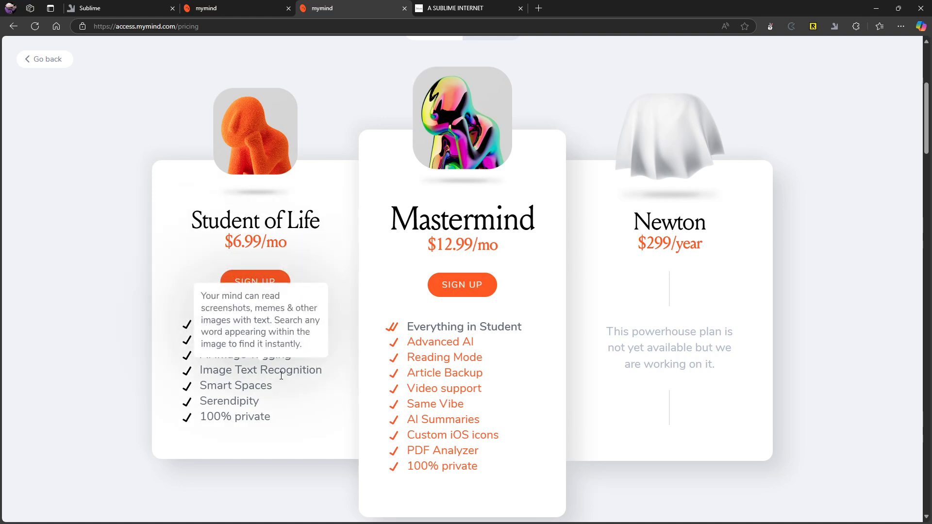
{"action": "mouse_move", "coordinate": [259, 424]}
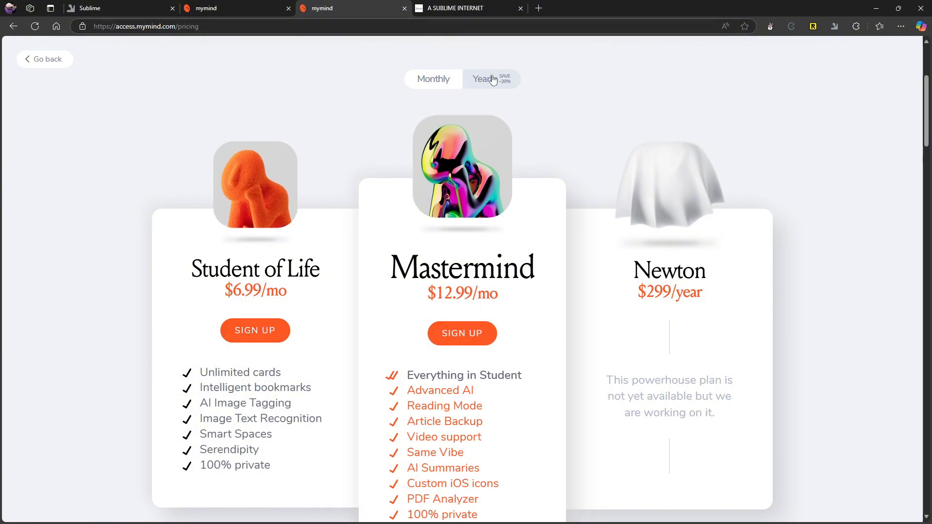
{"action": "left_click", "coordinate": [491, 79]}
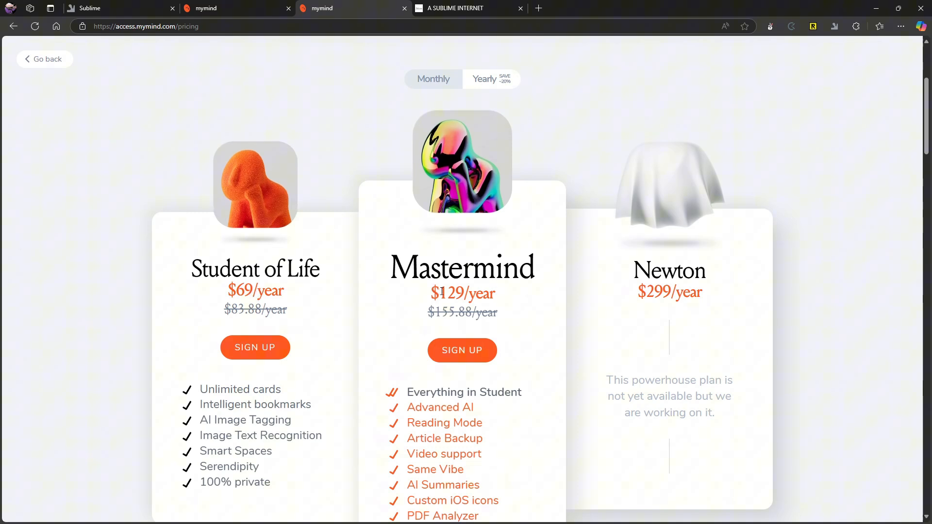
{"action": "mouse_move", "coordinate": [480, 301]}
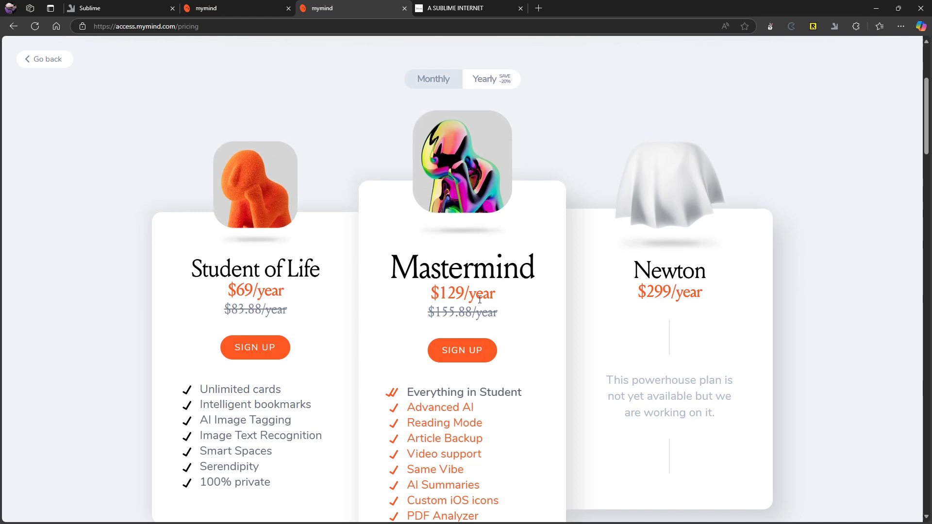
{"action": "left_click", "coordinate": [433, 79]}
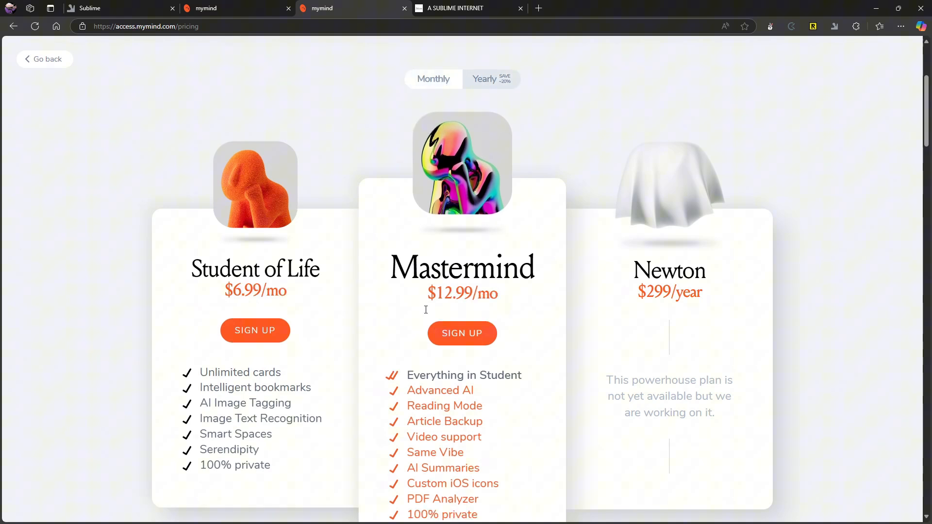
{"action": "scroll", "scroll_direction": "down", "scroll_amount": 3}
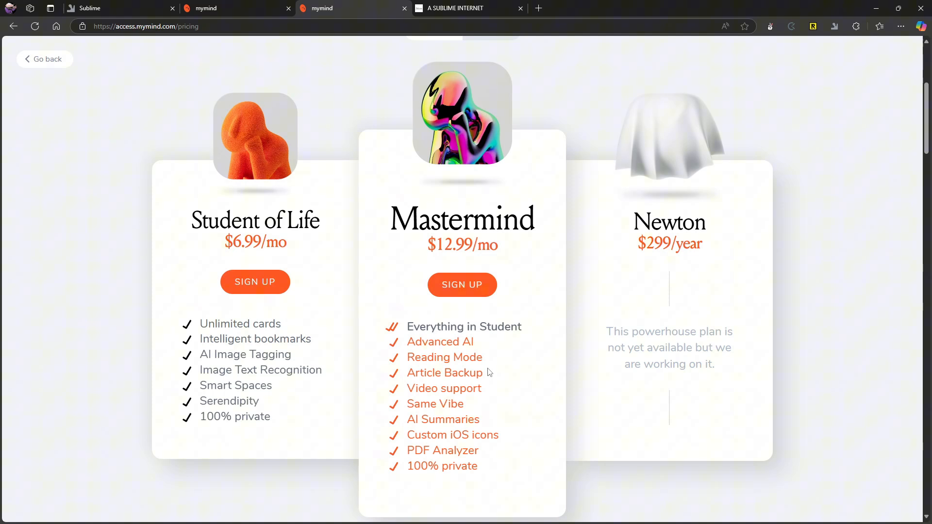
{"action": "mouse_move", "coordinate": [461, 210]}
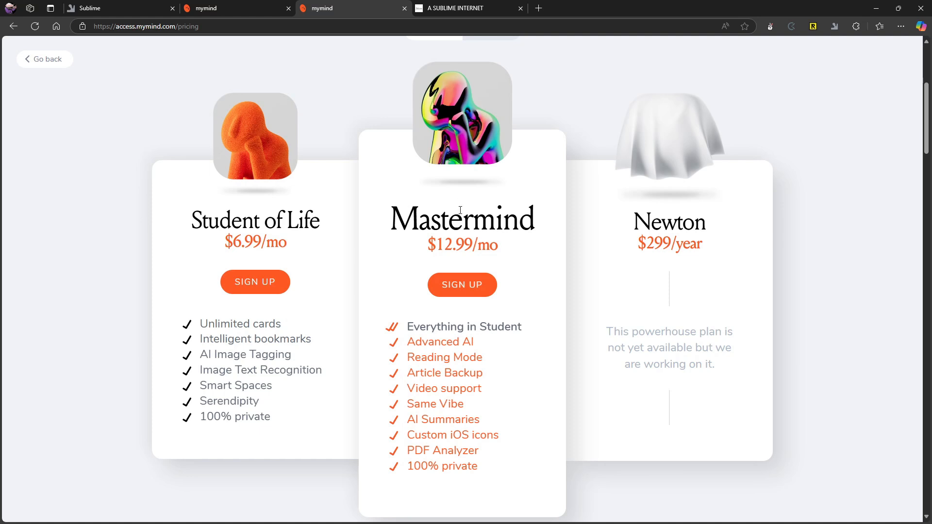
{"action": "mouse_move", "coordinate": [504, 234]}
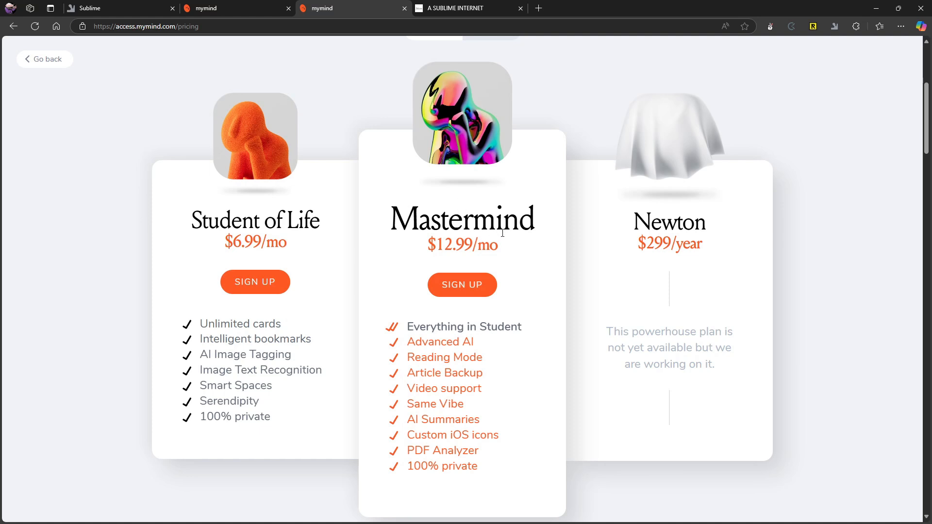
{"action": "scroll", "scroll_direction": "down", "scroll_amount": 3}
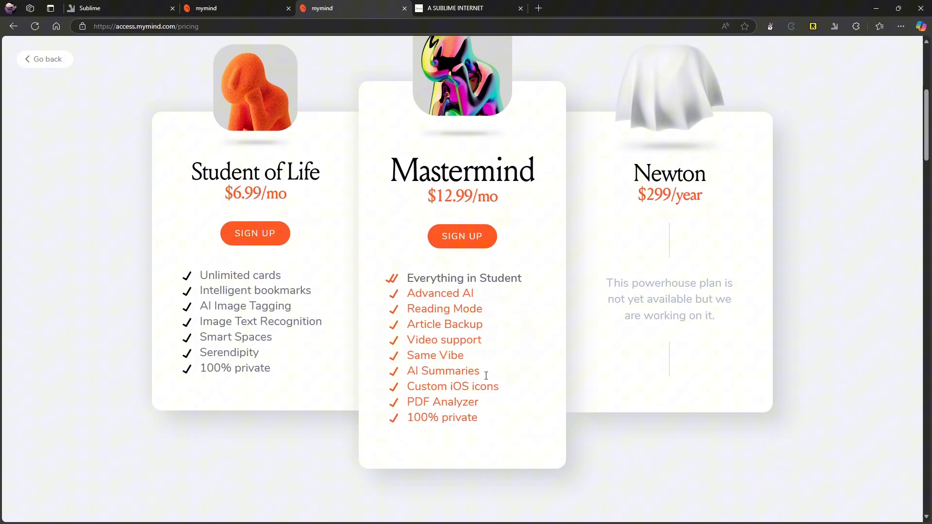
{"action": "mouse_move", "coordinate": [151, 201]}
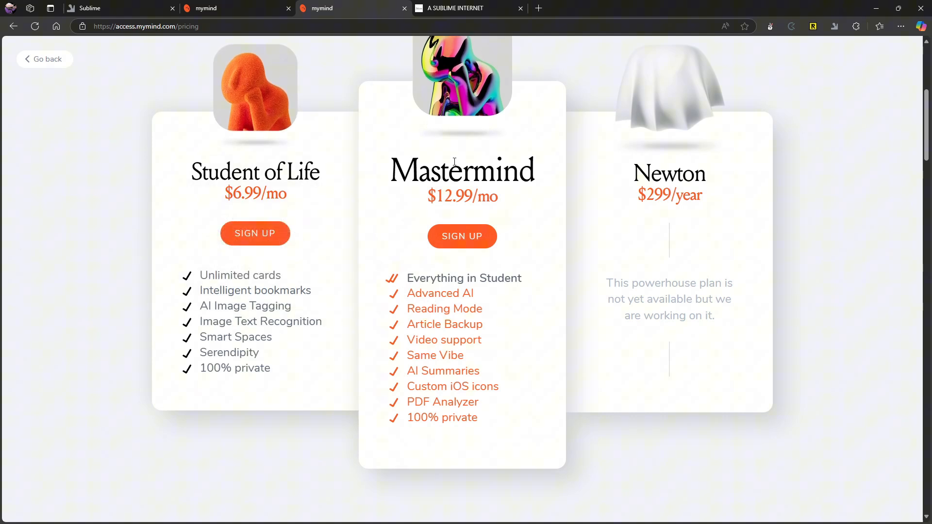
{"action": "mouse_move", "coordinate": [446, 294]}
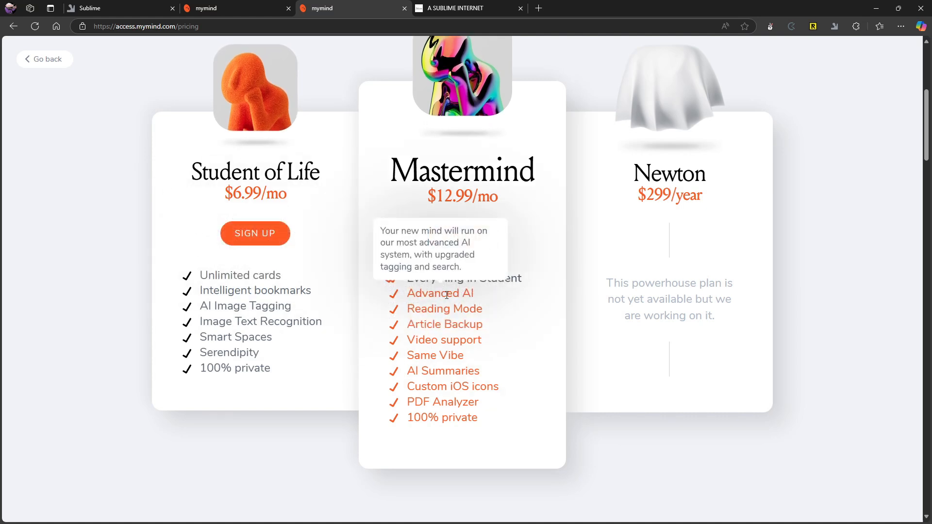
{"action": "mouse_move", "coordinate": [454, 309]}
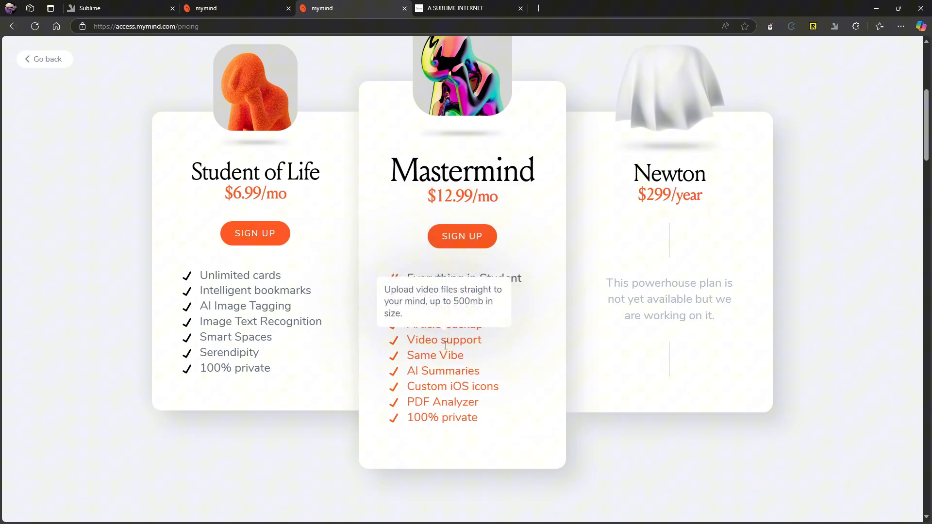
{"action": "mouse_move", "coordinate": [505, 356]}
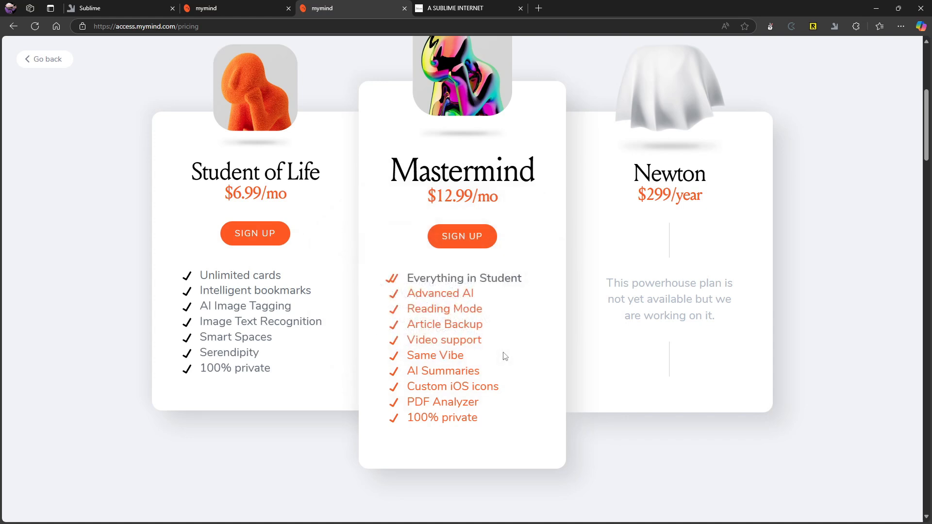
{"action": "mouse_move", "coordinate": [505, 350]}
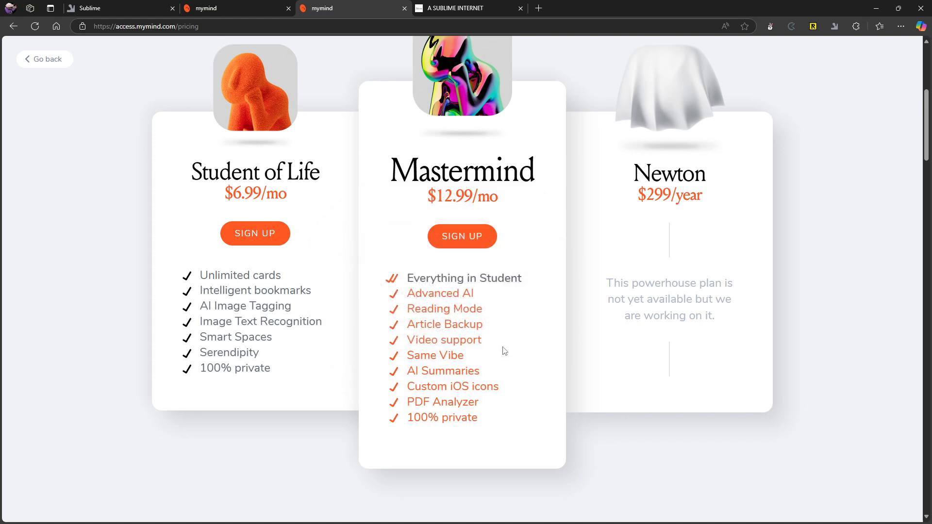
{"action": "mouse_move", "coordinate": [474, 362]}
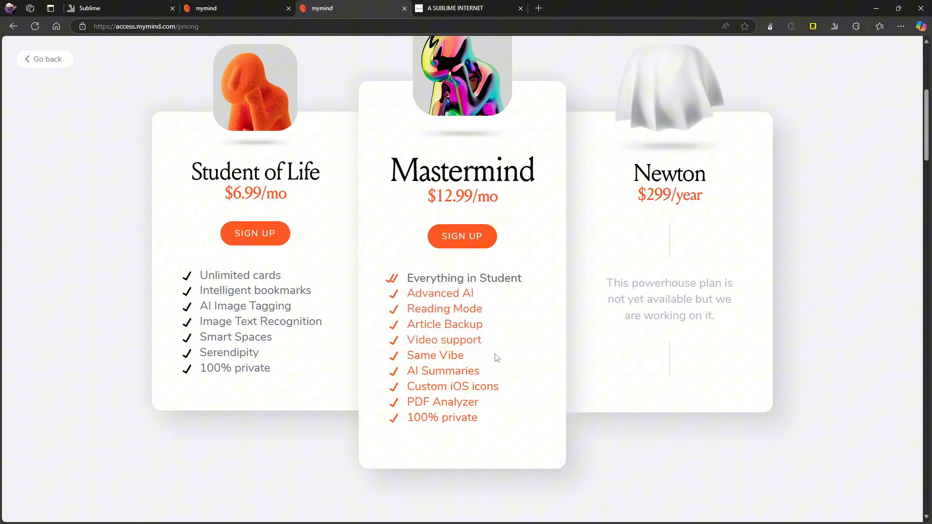
{"action": "mouse_move", "coordinate": [462, 356]}
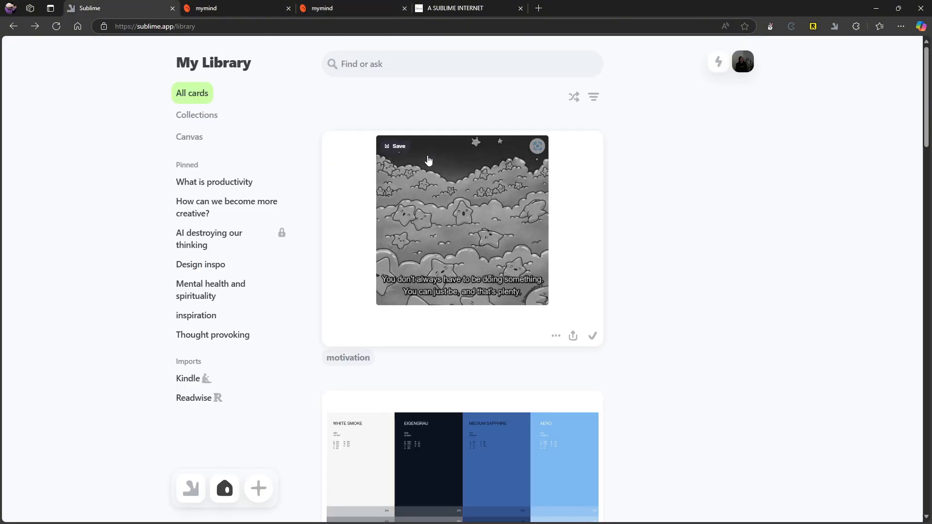
{"action": "mouse_move", "coordinate": [445, 172]}
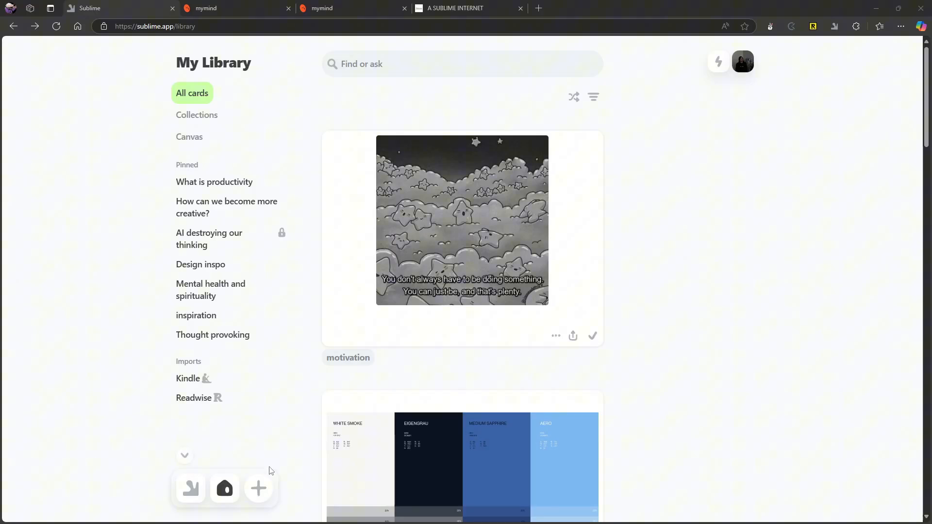
{"action": "mouse_move", "coordinate": [281, 378]}
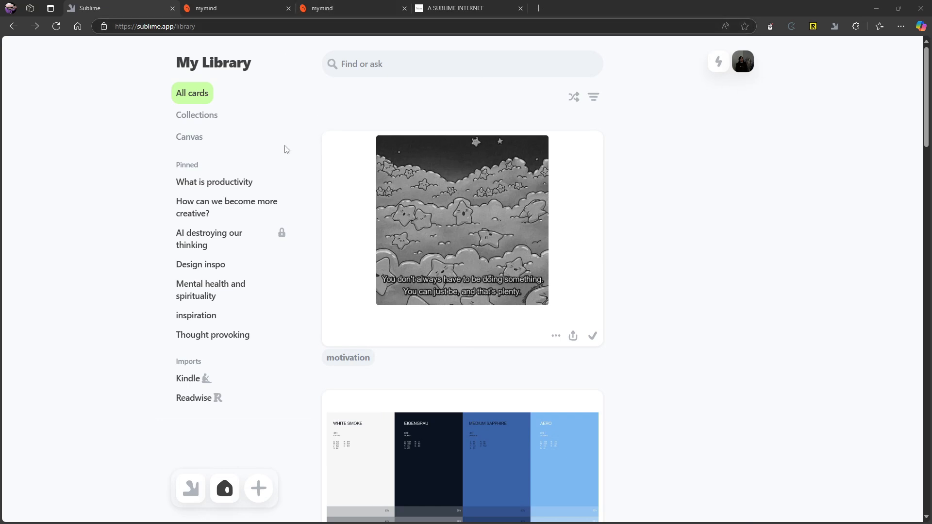
{"action": "mouse_move", "coordinate": [739, 101]}
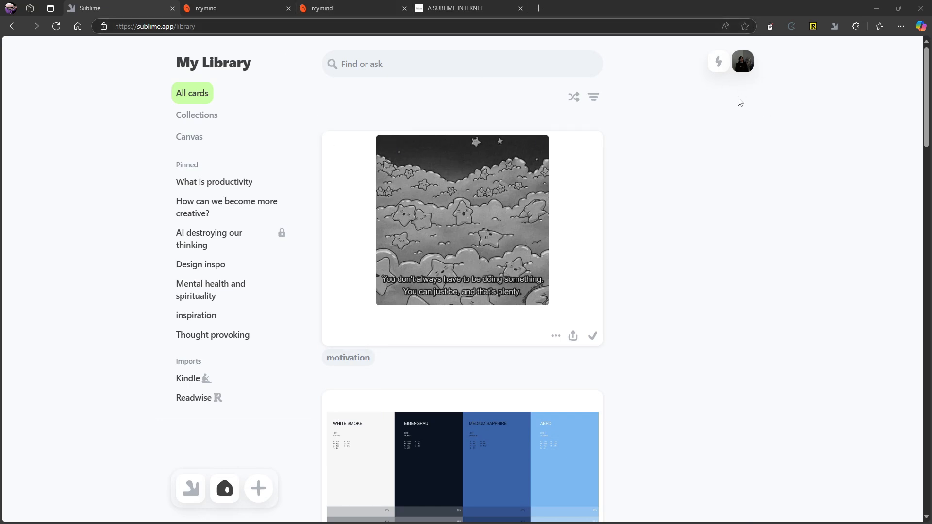
{"action": "mouse_move", "coordinate": [740, 128]}
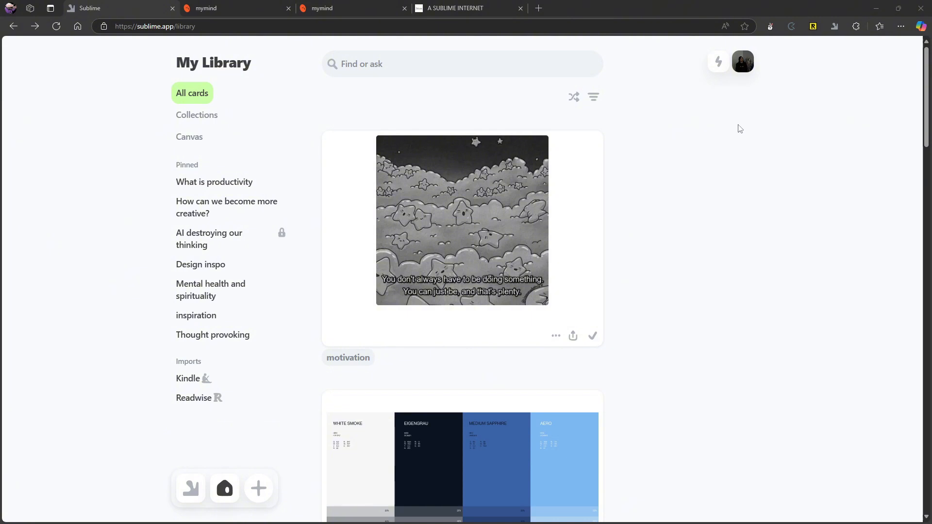
{"action": "mouse_move", "coordinate": [471, 143]}
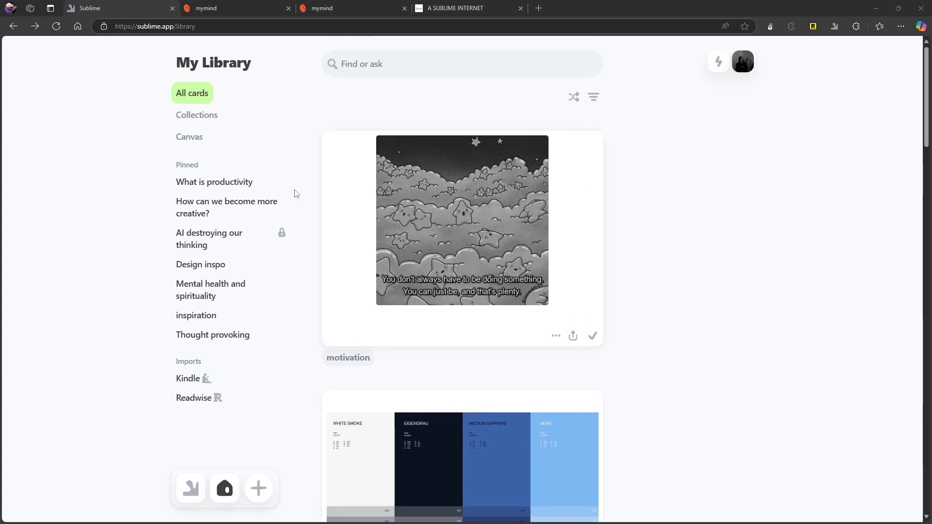
Search the library for 'you', browse the matching cards, then clear the query.
{"action": "scroll", "scroll_direction": "down", "scroll_amount": 3}
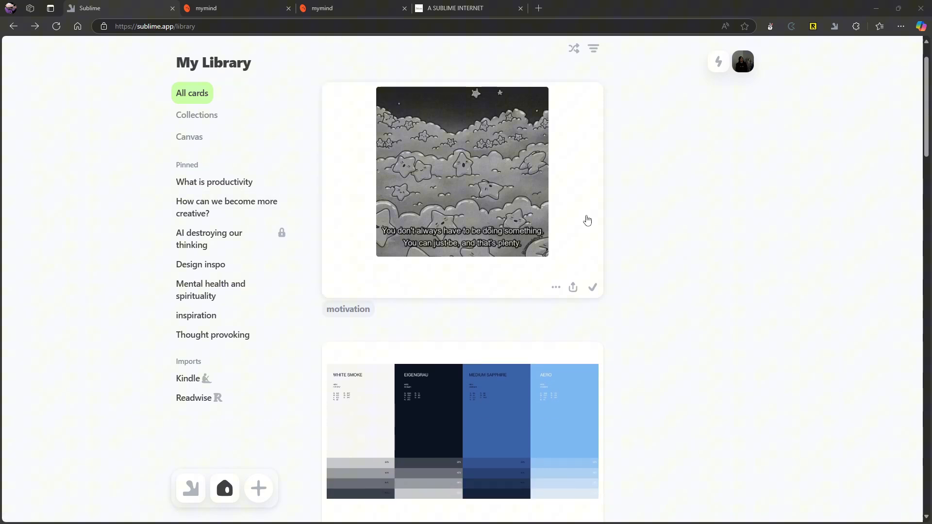
{"action": "scroll", "scroll_direction": "down", "scroll_amount": 3}
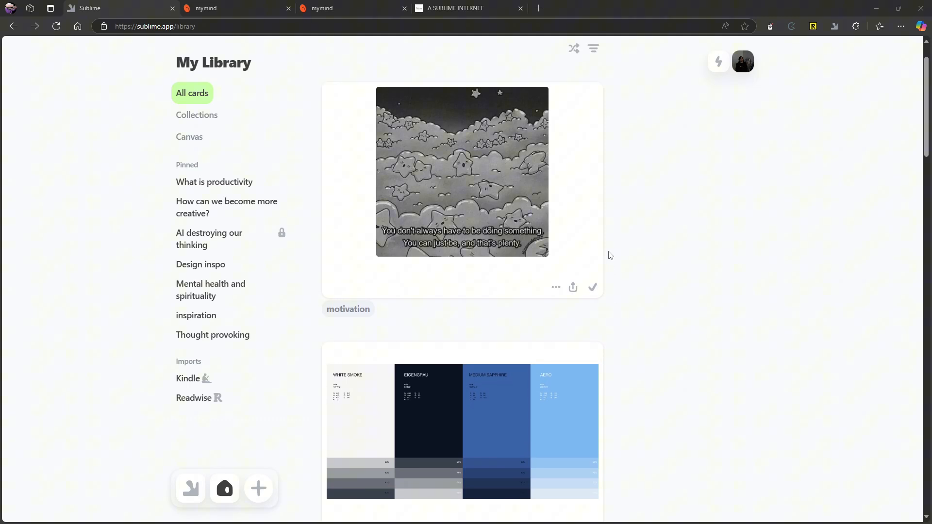
{"action": "mouse_move", "coordinate": [614, 251]}
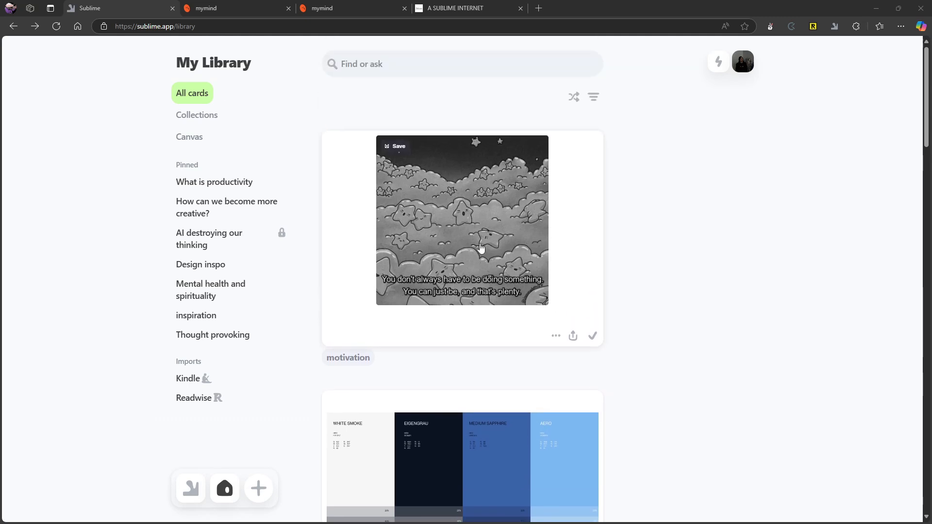
{"action": "scroll", "scroll_direction": "down", "scroll_amount": 3}
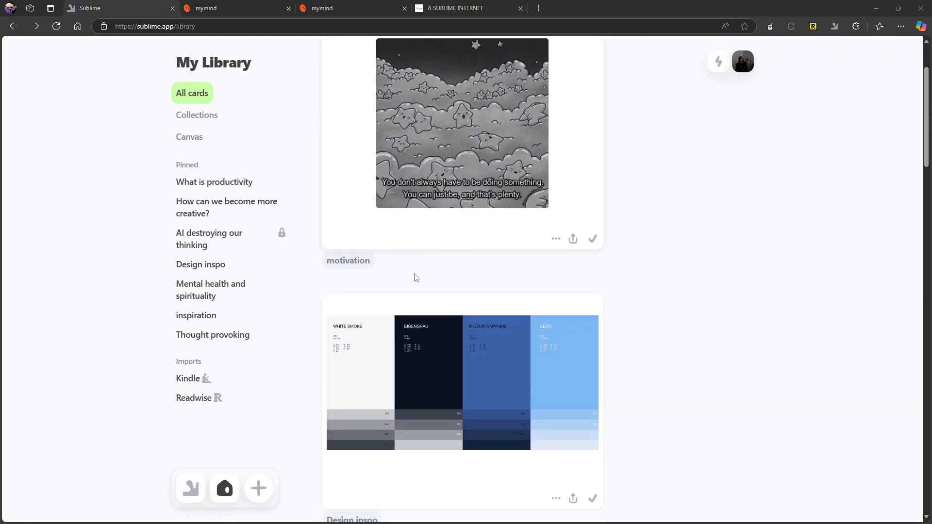
{"action": "mouse_move", "coordinate": [727, 360]}
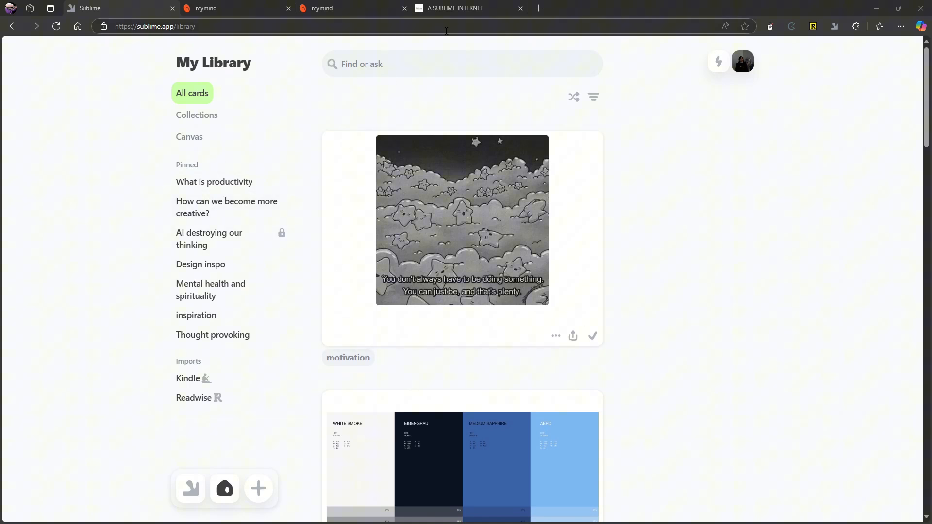
{"action": "left_click", "coordinate": [398, 64]}
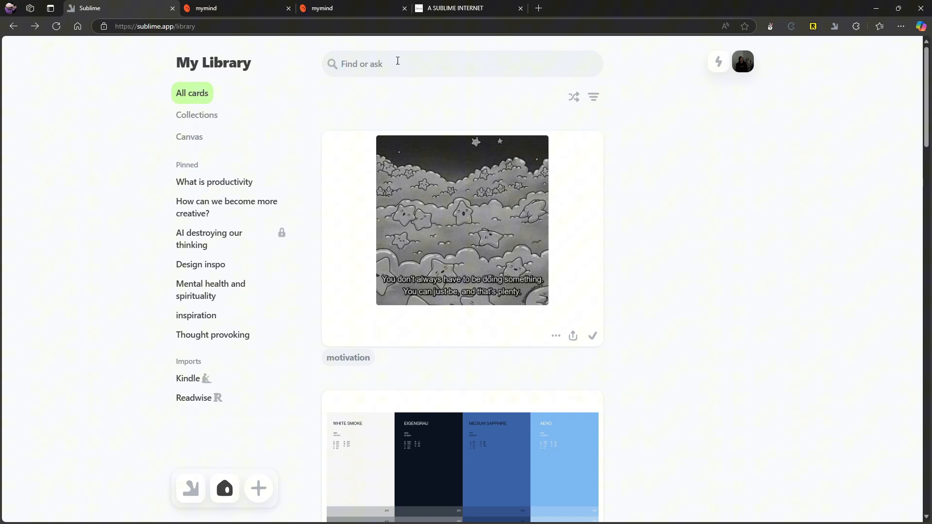
{"action": "type", "text": "you"}
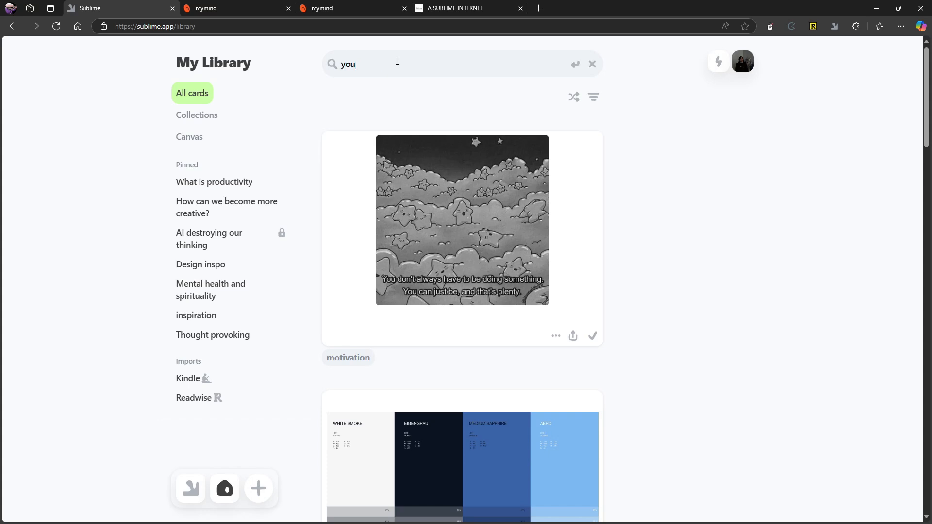
{"action": "key", "text": "Enter"}
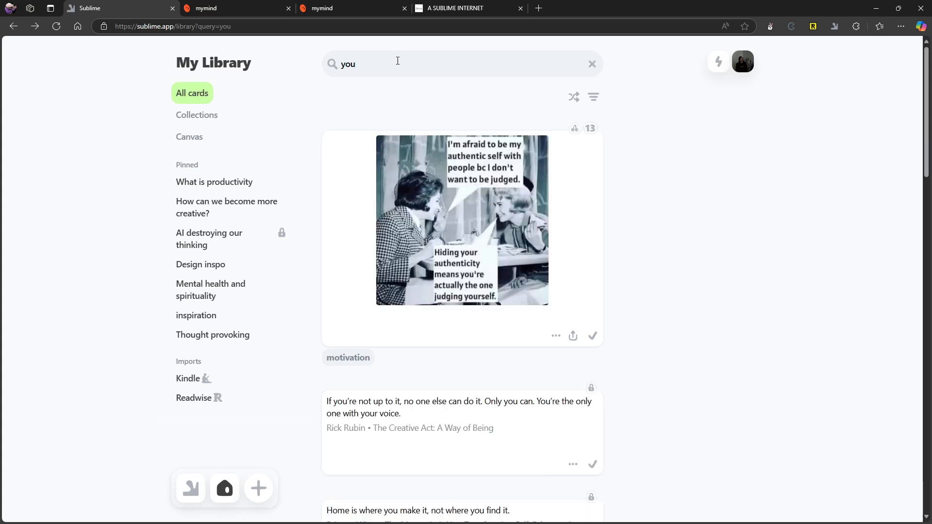
{"action": "scroll", "scroll_direction": "down", "scroll_amount": 3}
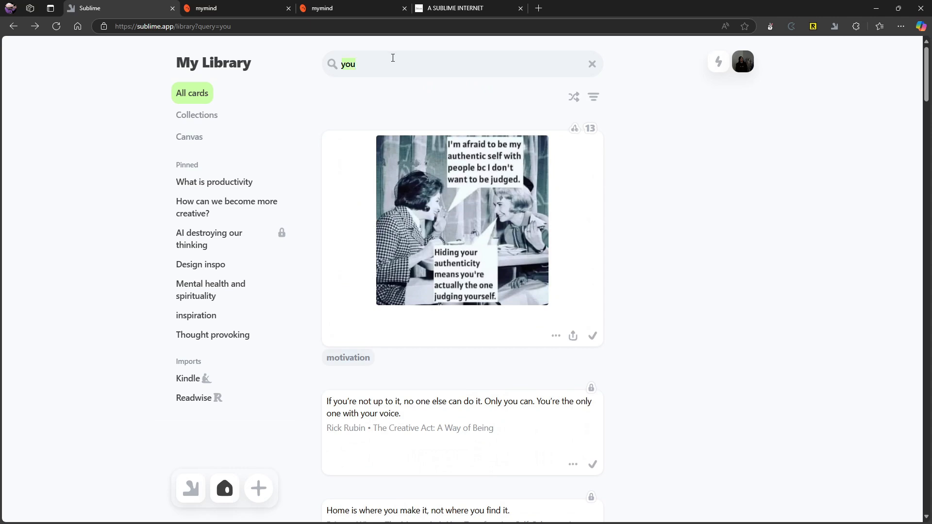
{"action": "left_click", "coordinate": [592, 64]}
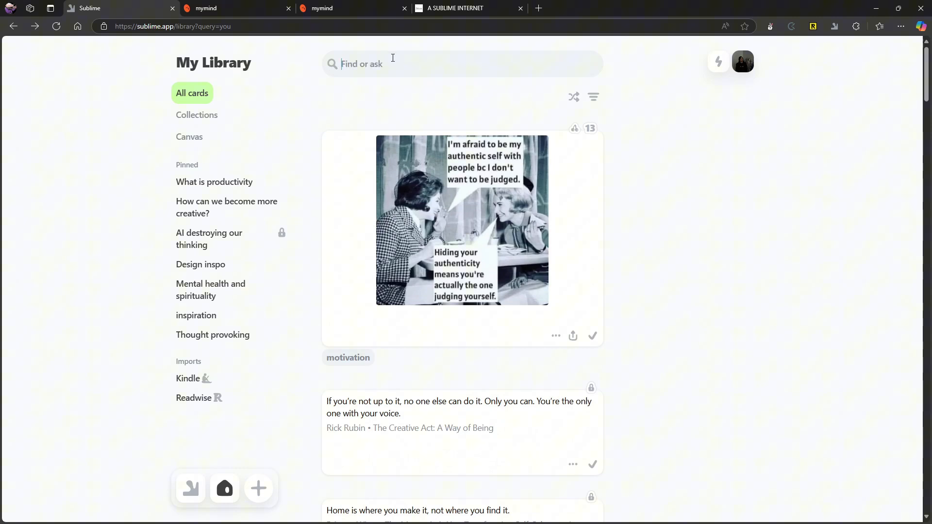
Search 'what is productivity' and scroll through the matching collection and quotes.
{"action": "type", "text": "what is"}
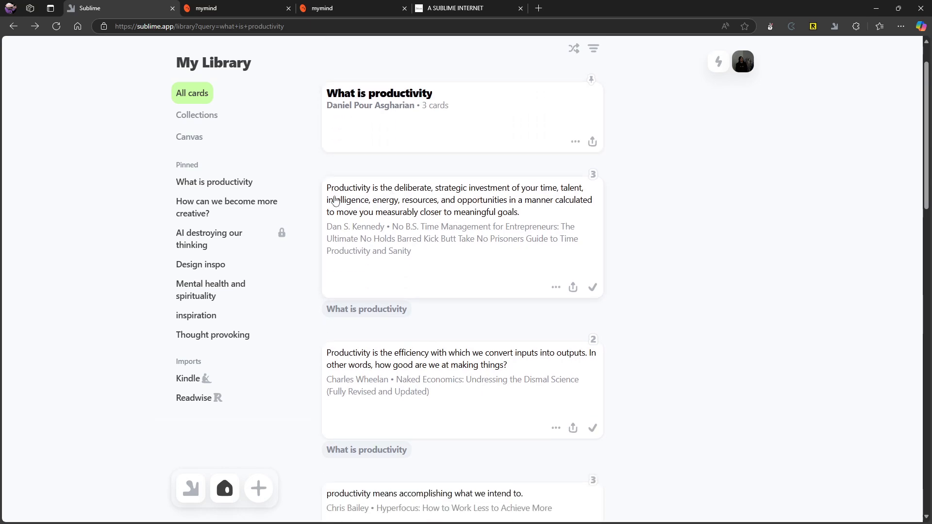
{"action": "mouse_move", "coordinate": [354, 196]}
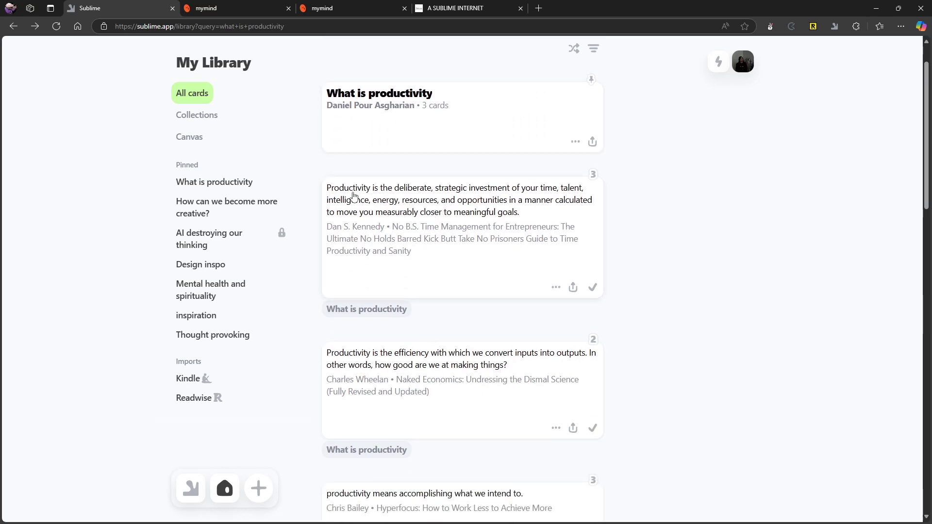
{"action": "scroll", "scroll_direction": "down", "scroll_amount": 3}
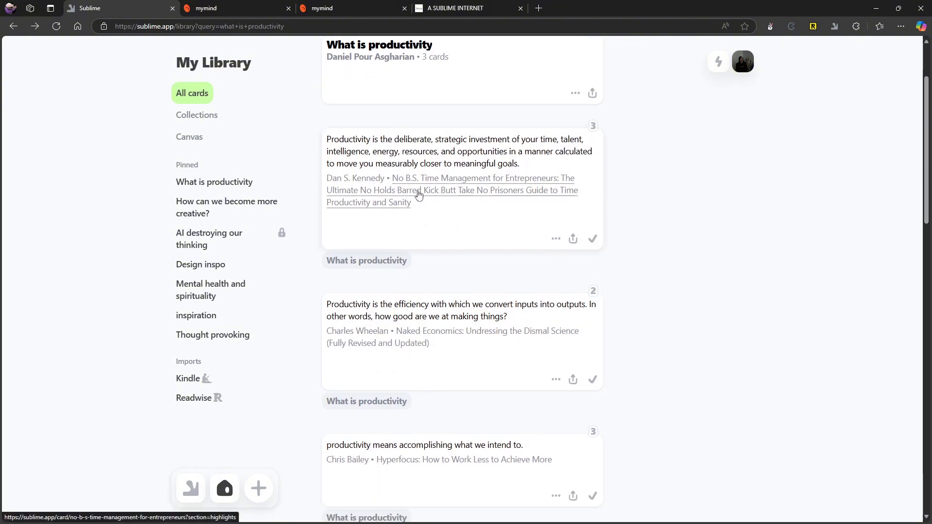
{"action": "scroll", "scroll_direction": "down", "scroll_amount": 3}
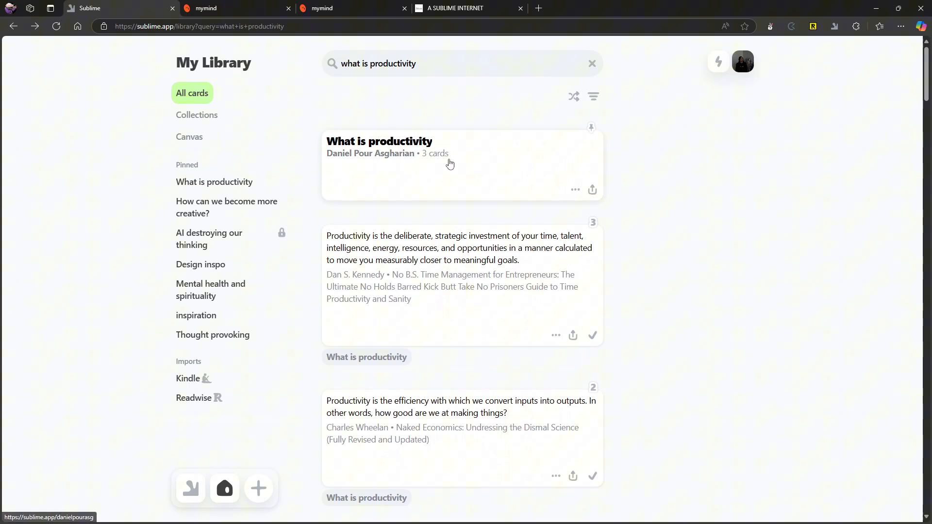
{"action": "scroll", "scroll_direction": "down", "scroll_amount": 3}
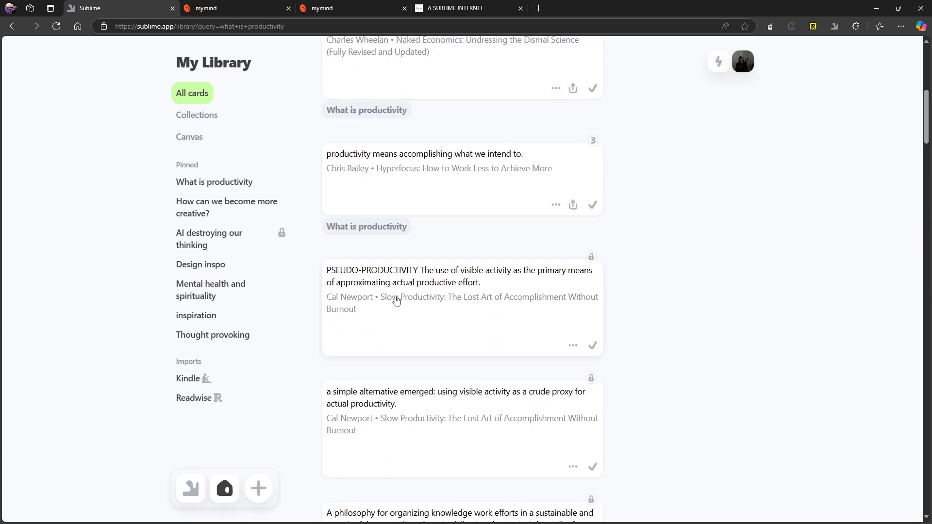
{"action": "scroll", "scroll_direction": "down", "scroll_amount": 3}
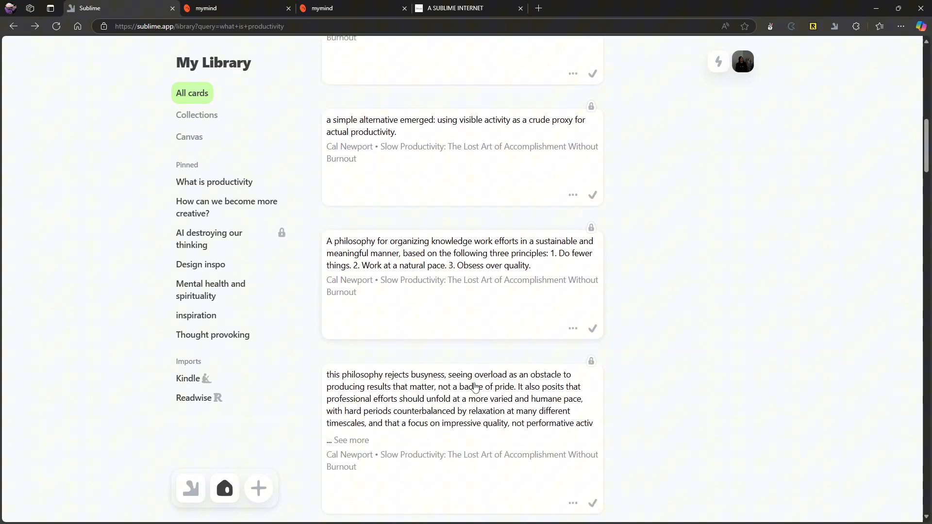
{"action": "scroll", "scroll_direction": "down", "scroll_amount": 3}
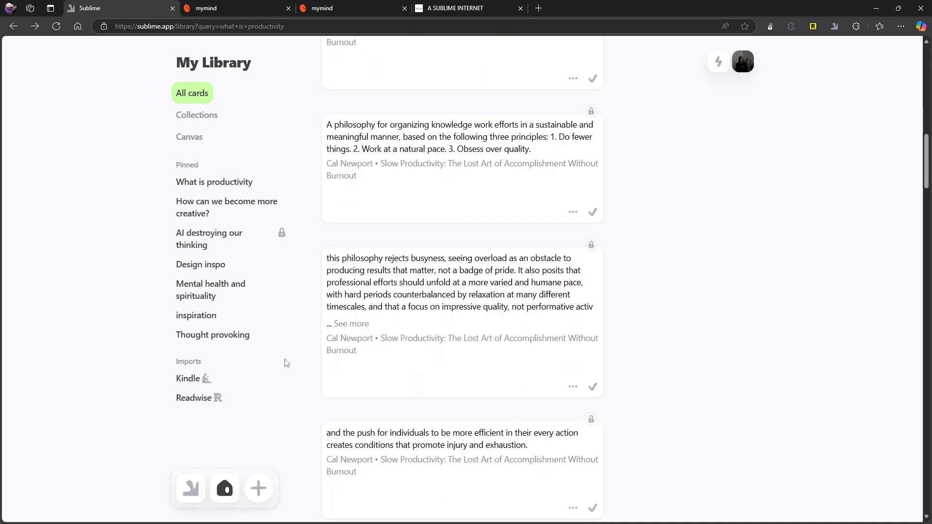
{"action": "mouse_move", "coordinate": [236, 331]}
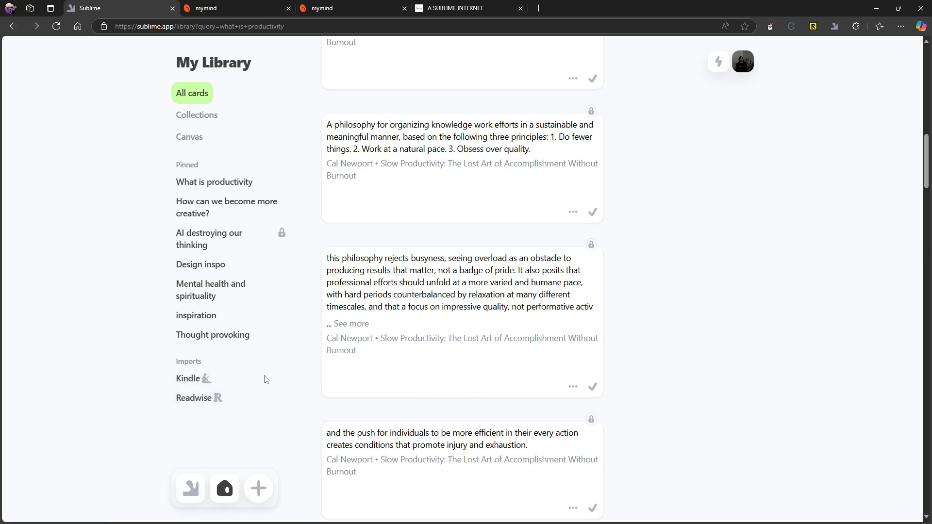
{"action": "mouse_move", "coordinate": [252, 355]}
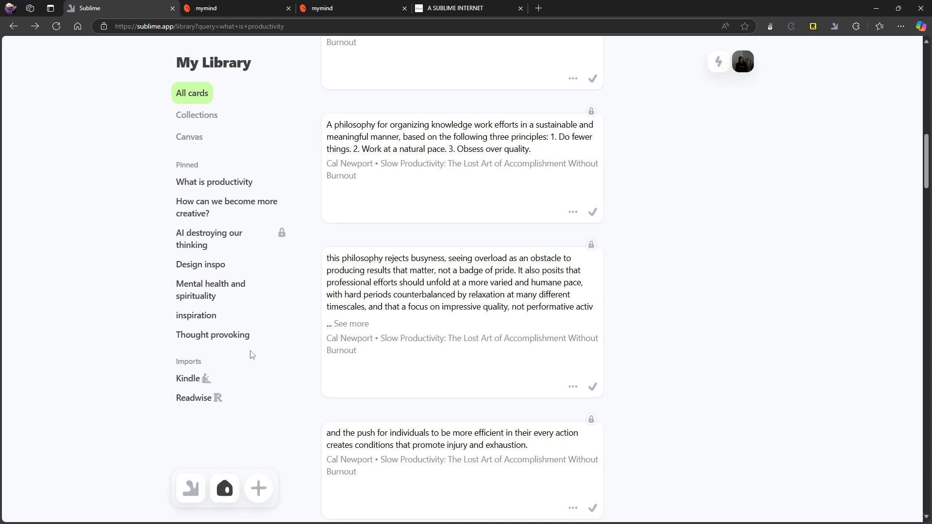
{"action": "mouse_move", "coordinate": [238, 213]}
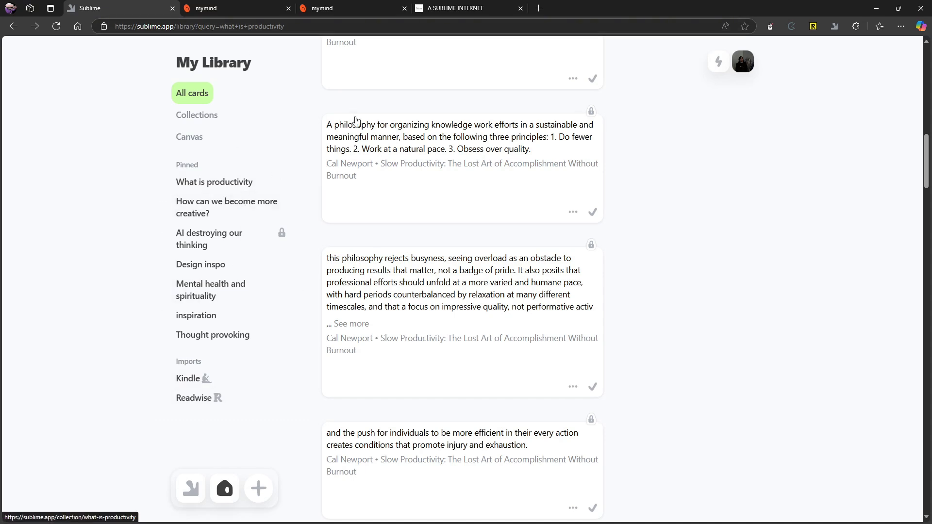
{"action": "scroll", "scroll_direction": "down", "scroll_amount": 3}
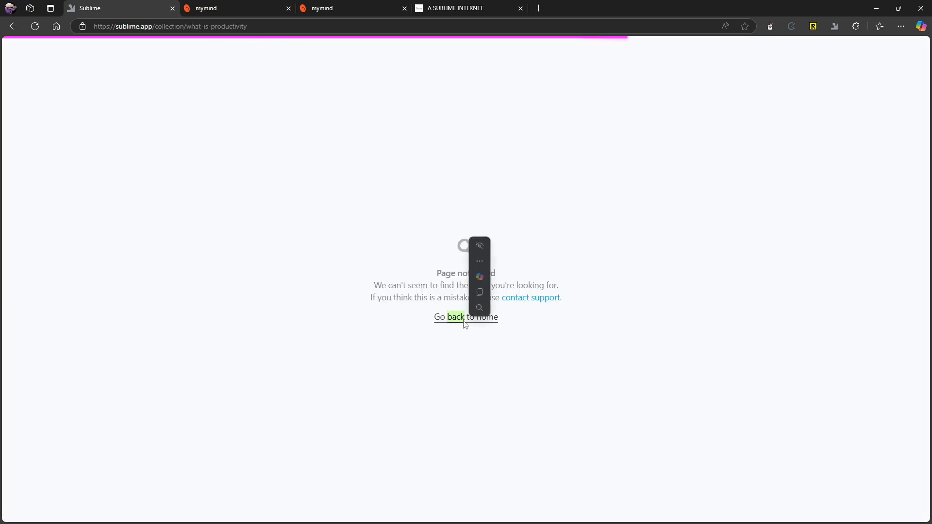
Return home, open the pinned What is productivity collection, then show the empty Canvas section.
{"action": "left_click", "coordinate": [466, 317]}
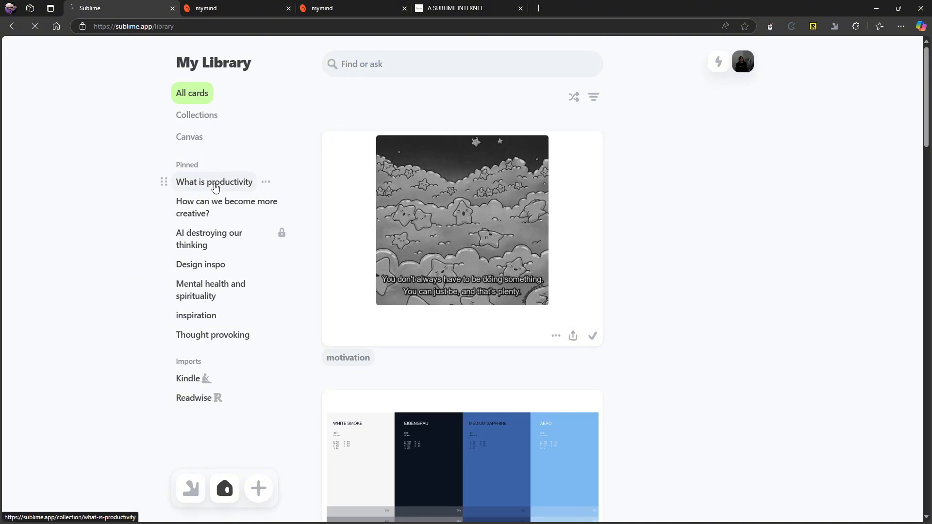
{"action": "left_click", "coordinate": [214, 182]}
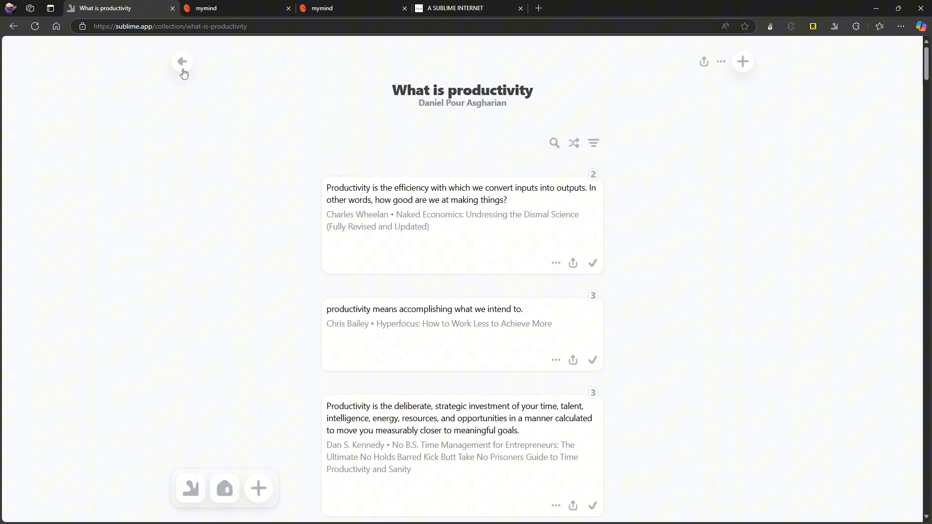
{"action": "left_click", "coordinate": [182, 61]}
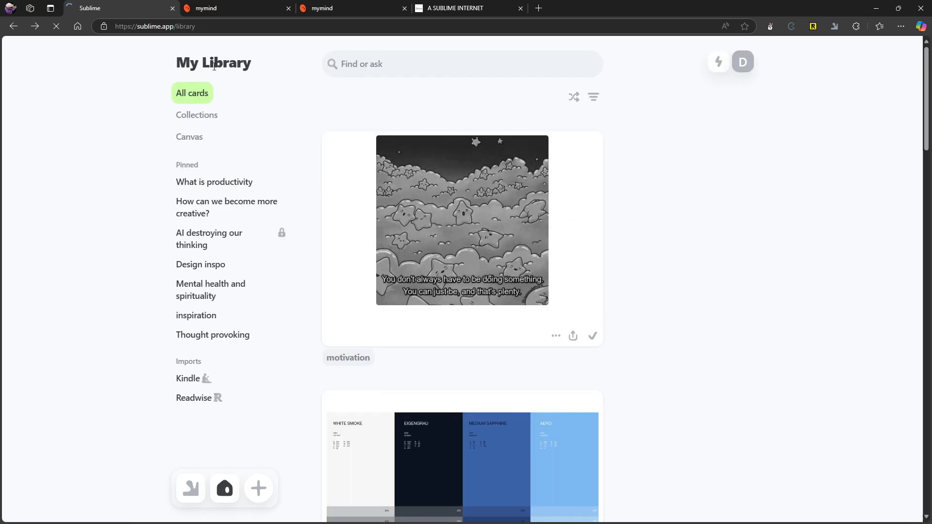
{"action": "left_click", "coordinate": [190, 136]}
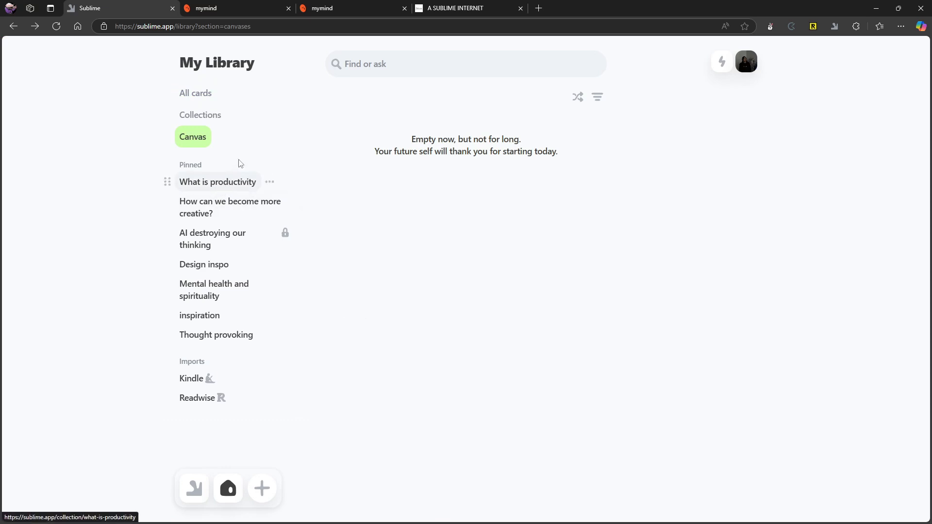
{"action": "mouse_move", "coordinate": [244, 138]}
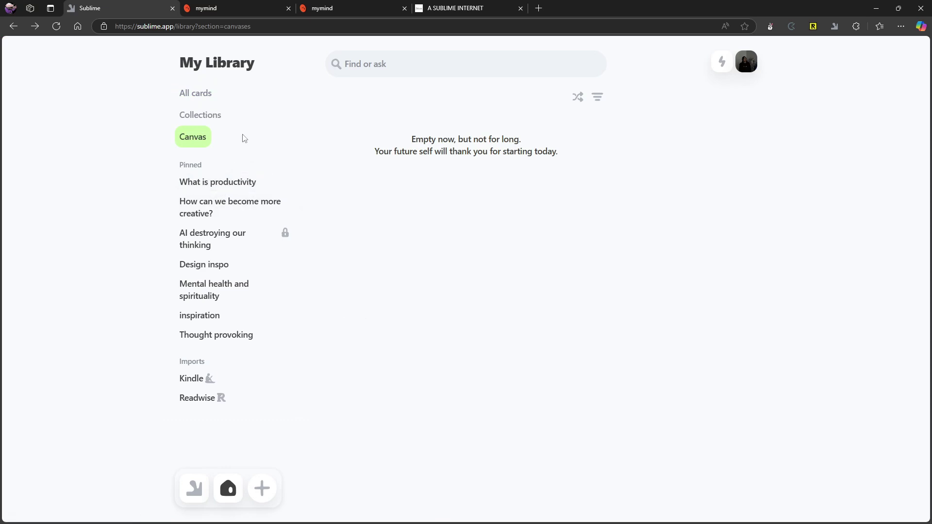
{"action": "mouse_move", "coordinate": [293, 452]}
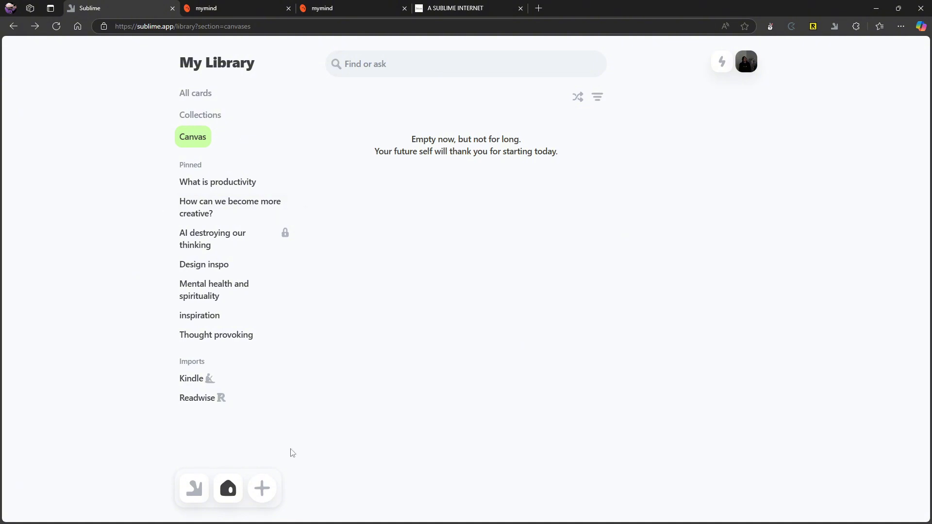
Show the add menu with new collection, canvas, link, note and upload options.
{"action": "left_click", "coordinate": [262, 489]}
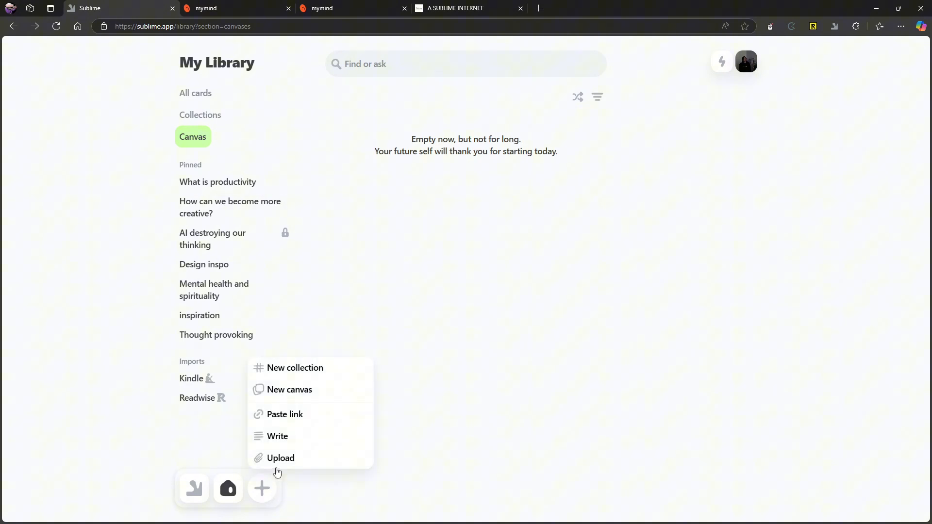
{"action": "mouse_move", "coordinate": [301, 396]}
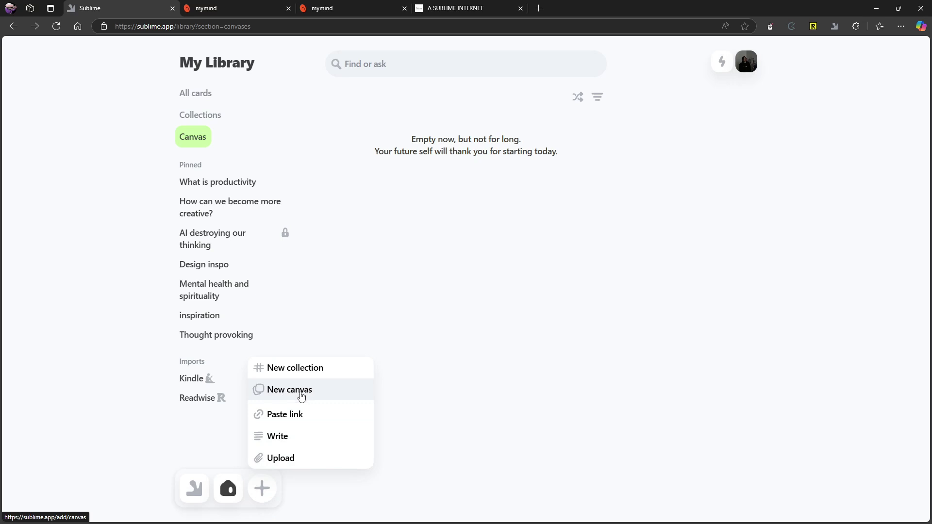
{"action": "mouse_move", "coordinate": [205, 192]}
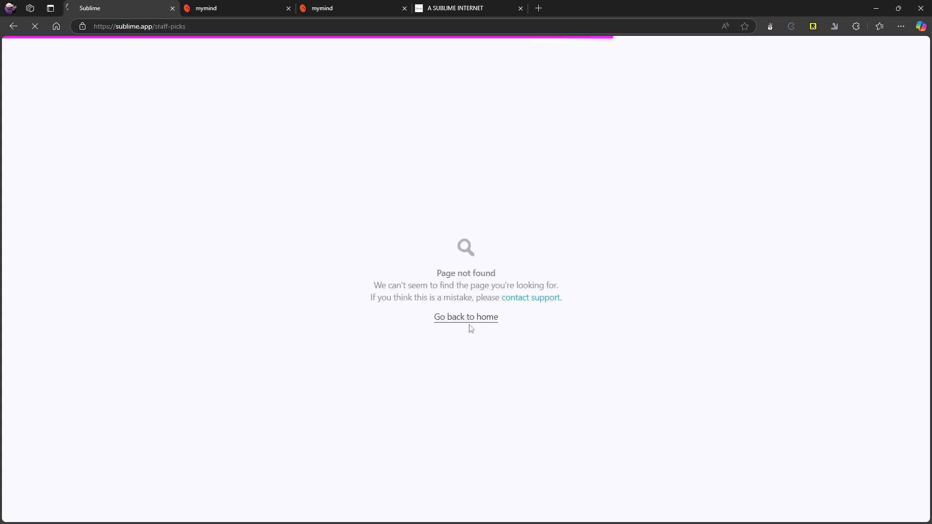
Leave the error page and scroll the Staff picks feed of curated cards.
{"action": "left_click", "coordinate": [466, 317]}
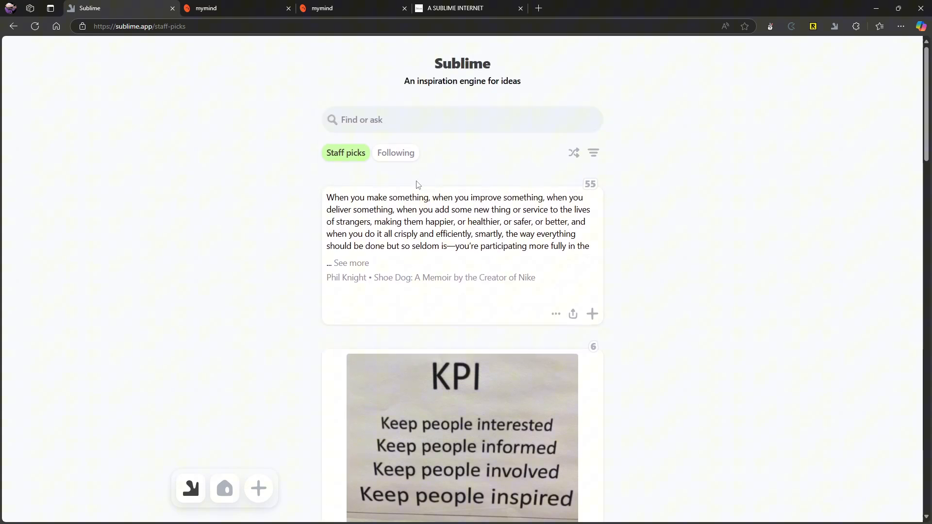
{"action": "mouse_move", "coordinate": [412, 166]}
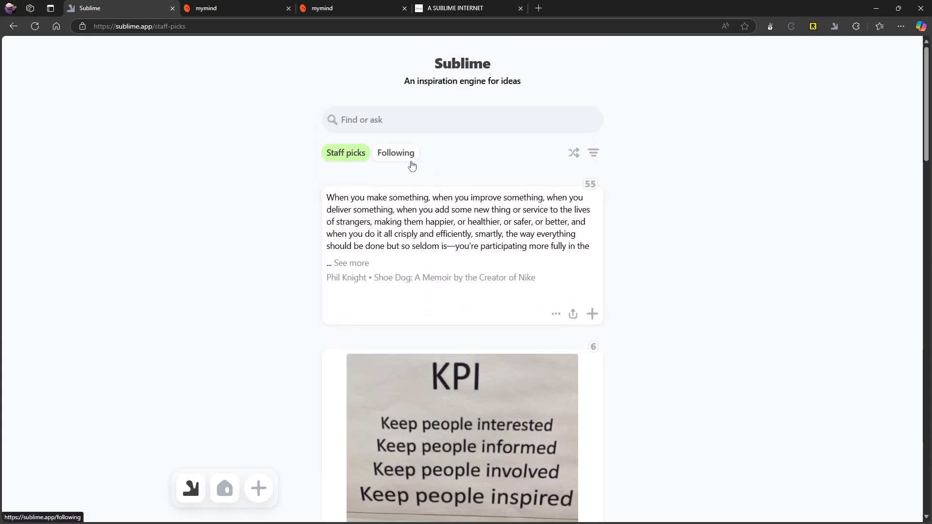
{"action": "mouse_move", "coordinate": [482, 195]}
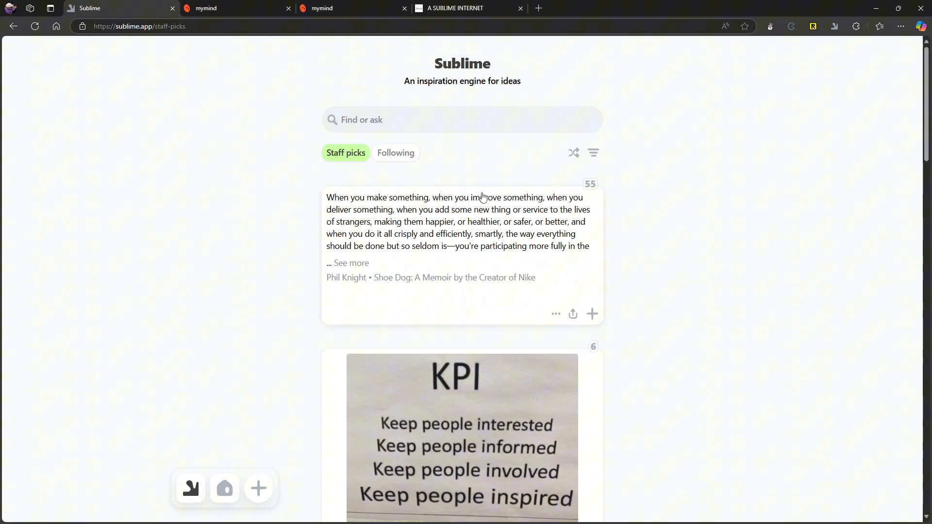
{"action": "mouse_move", "coordinate": [422, 231]}
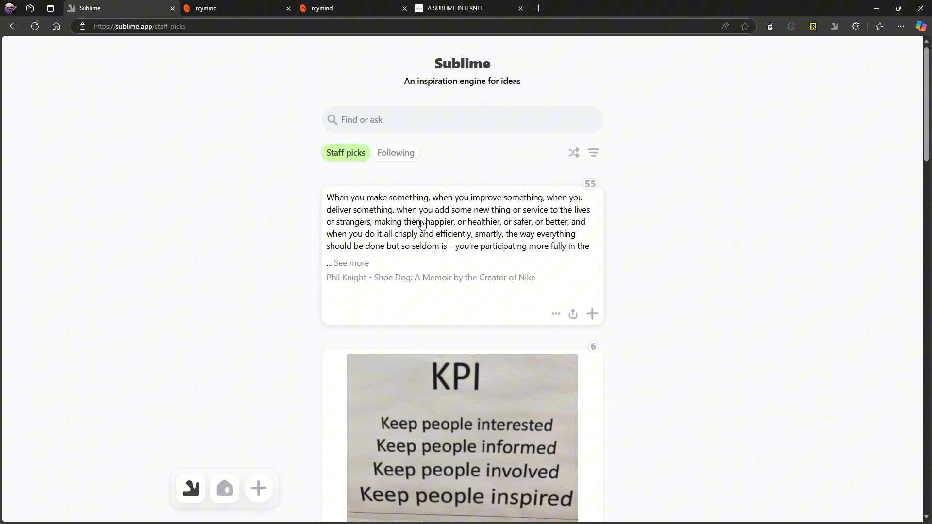
{"action": "scroll", "scroll_direction": "down", "scroll_amount": 3}
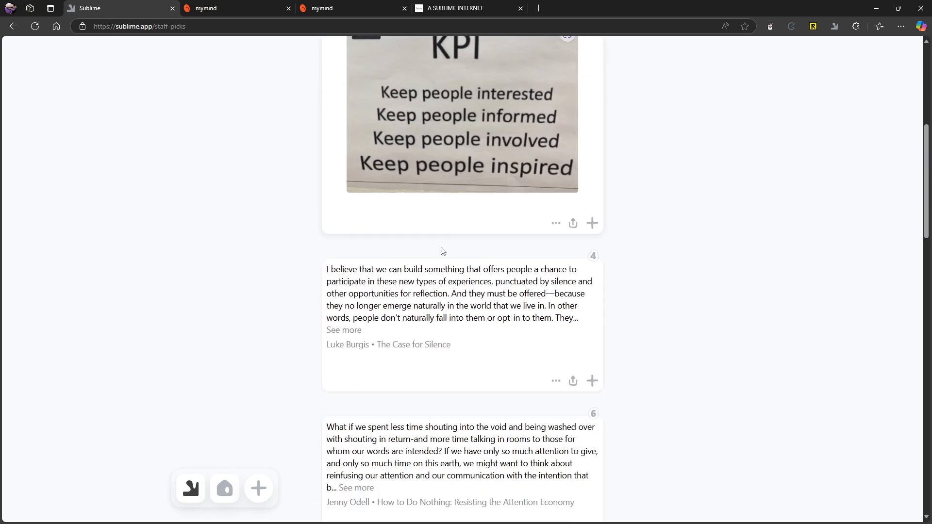
{"action": "scroll", "scroll_direction": "down", "scroll_amount": 3}
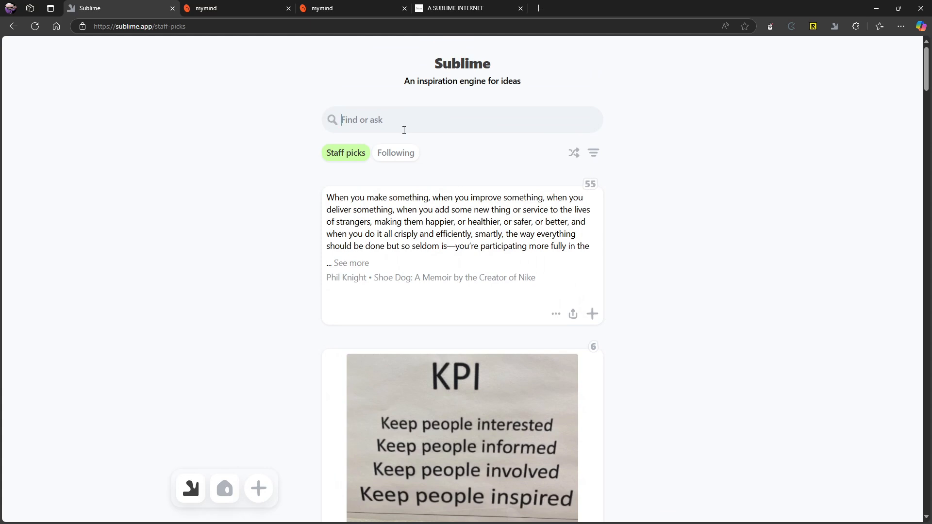
Search 'What is productivity' and scroll through the returned quotes.
{"action": "type", "text": "What is producti"}
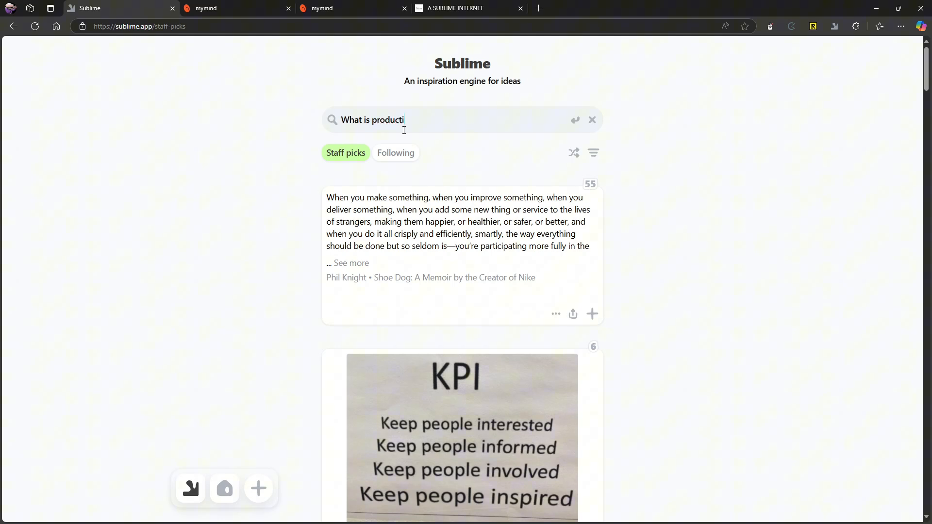
{"action": "type", "text": "vity"}
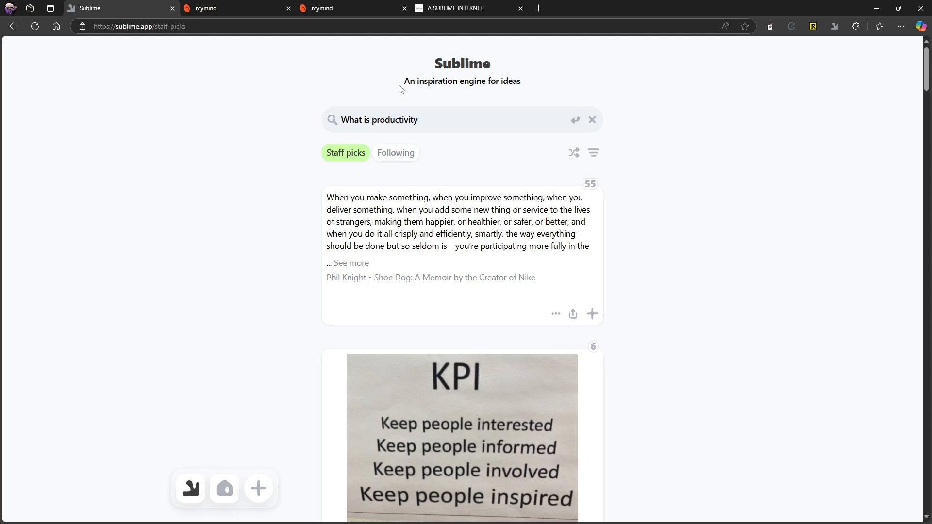
{"action": "key", "text": "Enter"}
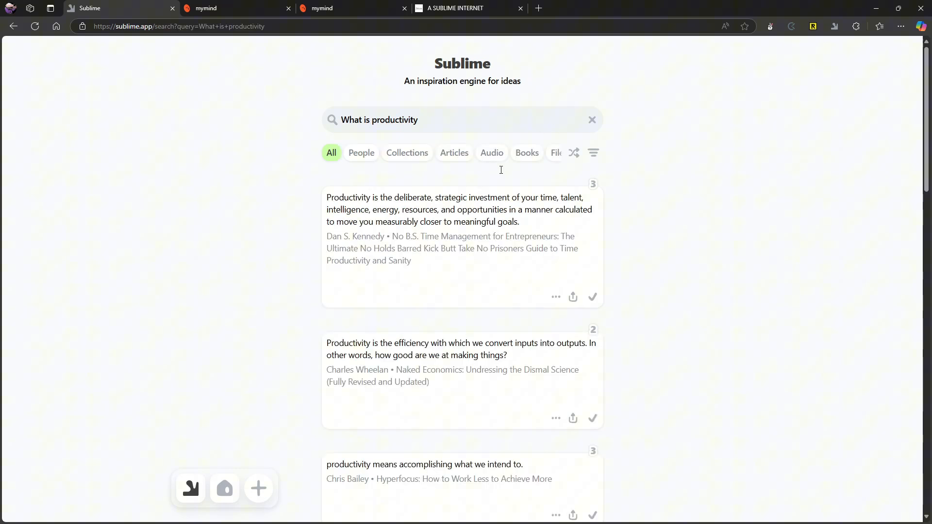
{"action": "mouse_move", "coordinate": [585, 261]}
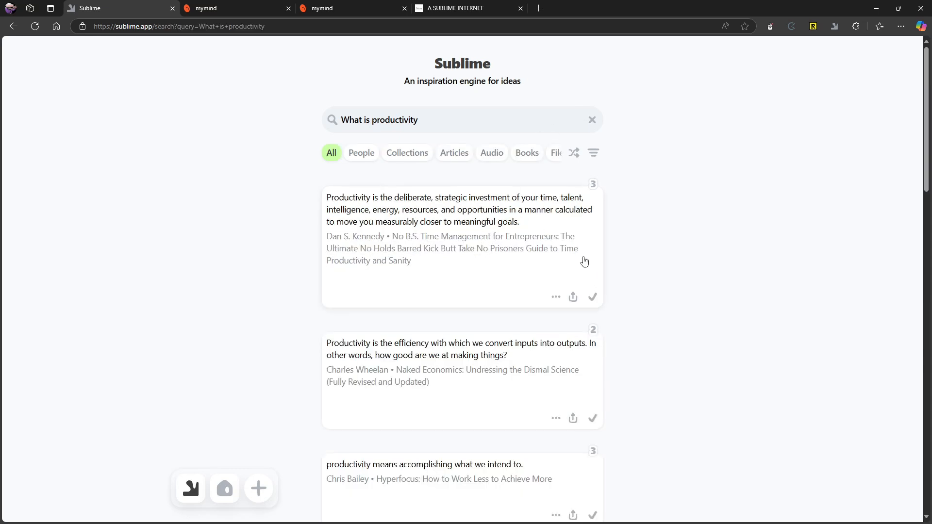
{"action": "scroll", "scroll_direction": "down", "scroll_amount": 3}
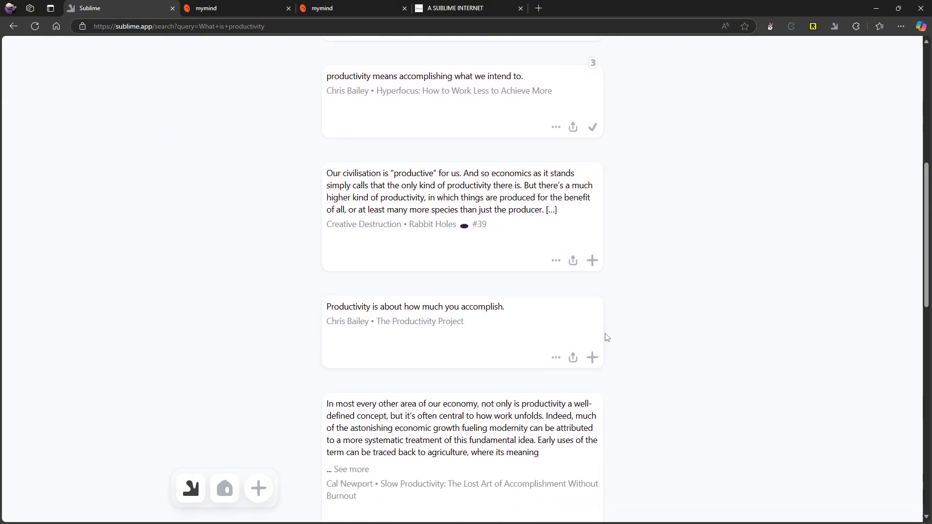
{"action": "scroll", "scroll_direction": "down", "scroll_amount": 3}
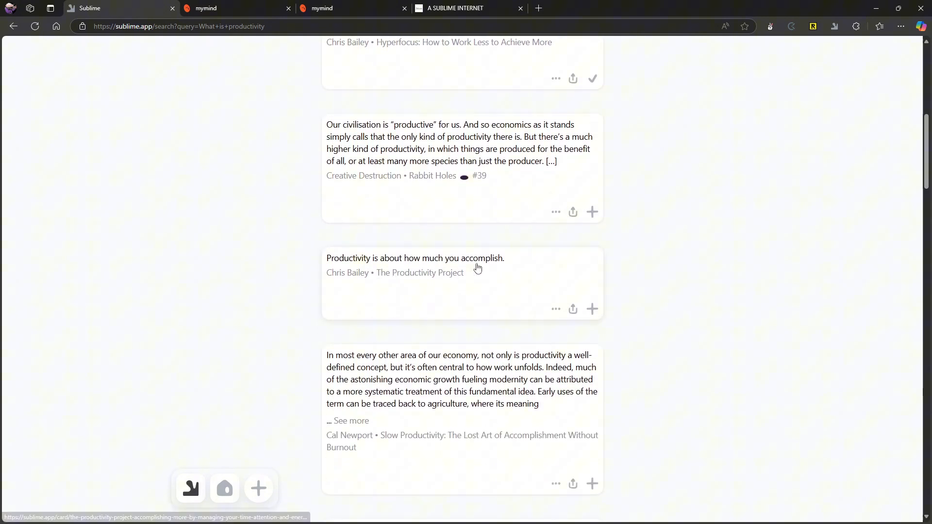
{"action": "scroll", "scroll_direction": "down", "scroll_amount": 3}
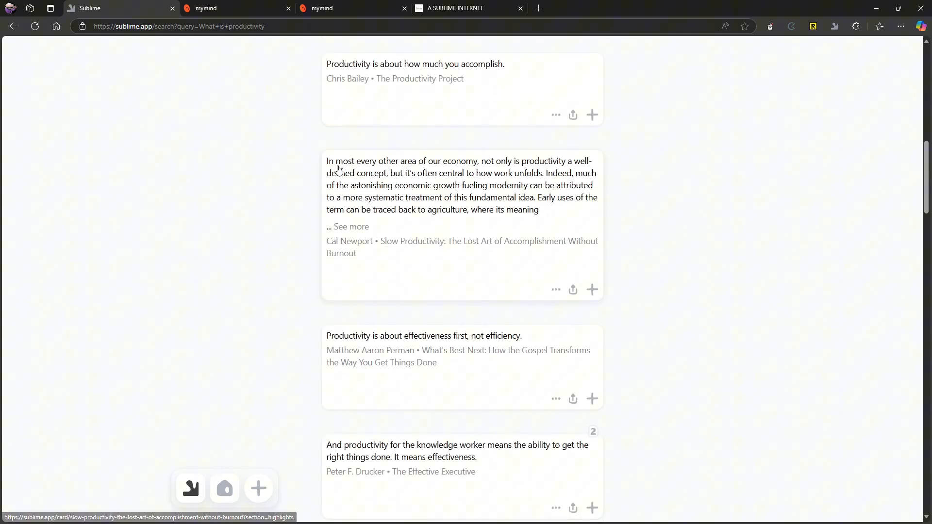
{"action": "scroll", "scroll_direction": "down", "scroll_amount": 3}
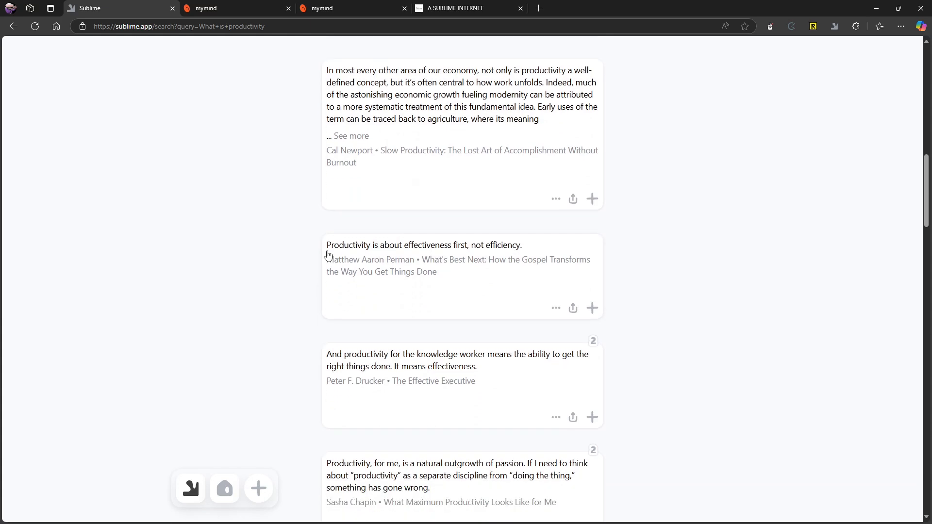
{"action": "scroll", "scroll_direction": "down", "scroll_amount": 3}
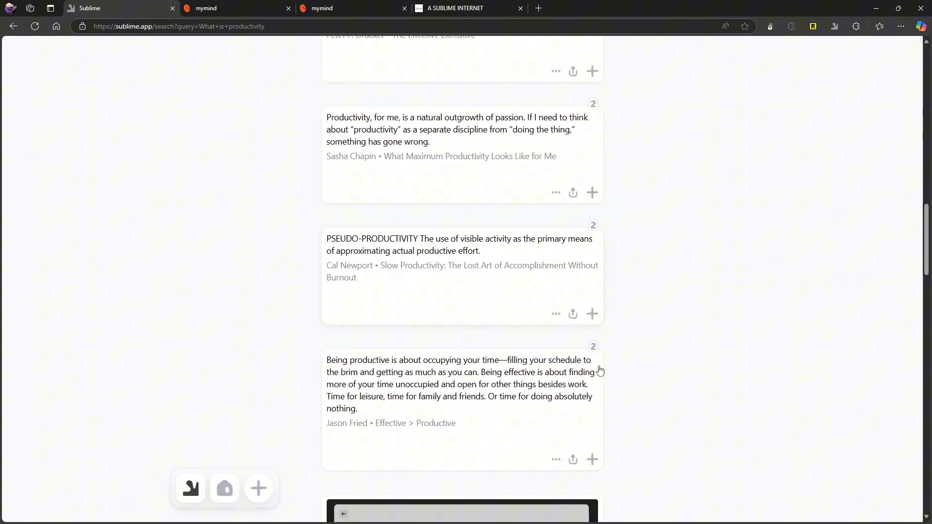
{"action": "scroll", "scroll_direction": "up", "scroll_amount": 3}
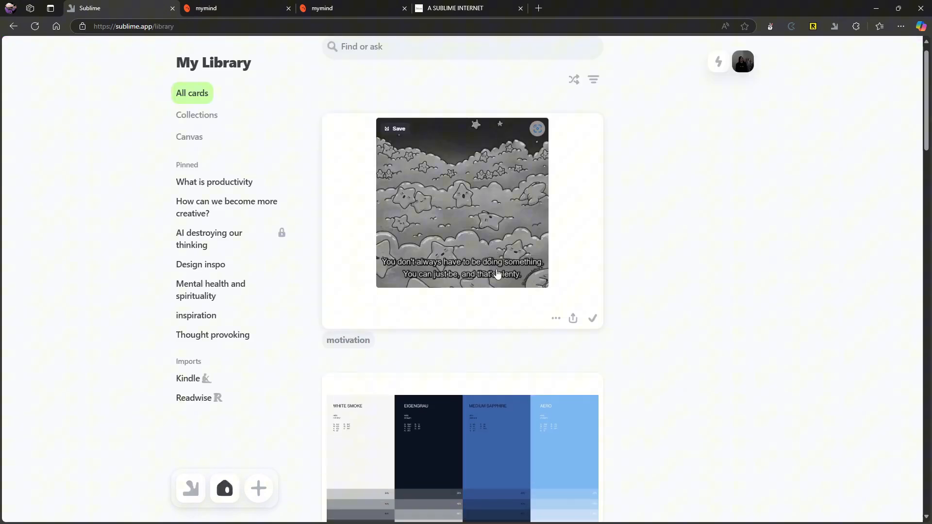
Scroll down through All cards in My Library and back up.
{"action": "scroll", "scroll_direction": "down", "scroll_amount": 3}
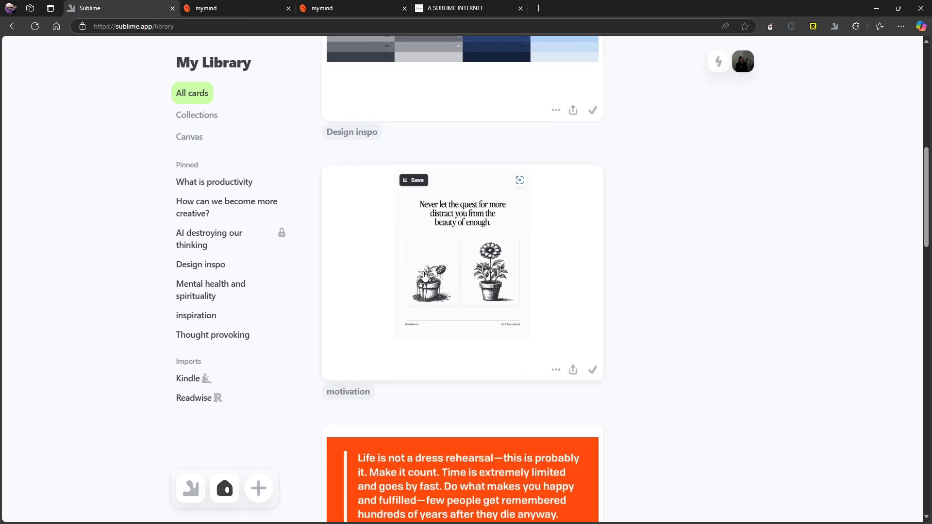
{"action": "scroll", "scroll_direction": "down", "scroll_amount": 3}
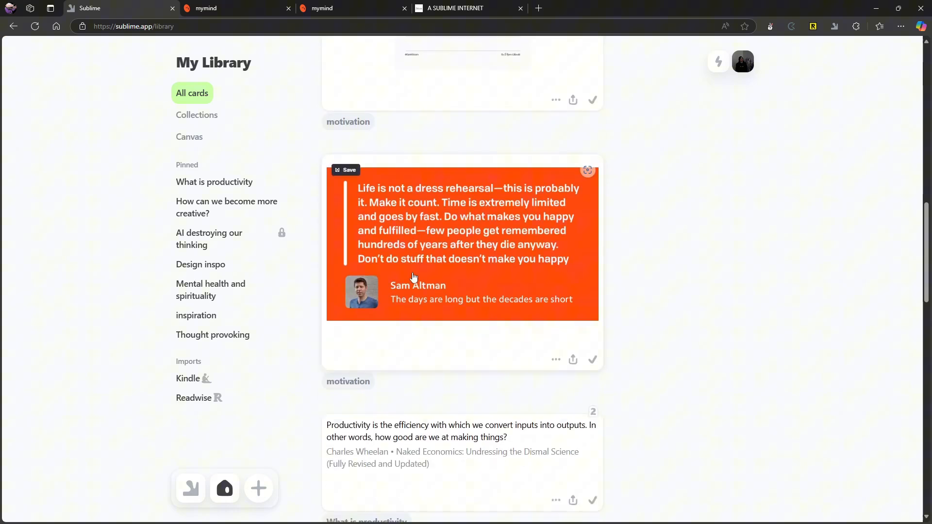
{"action": "scroll", "scroll_direction": "down", "scroll_amount": 3}
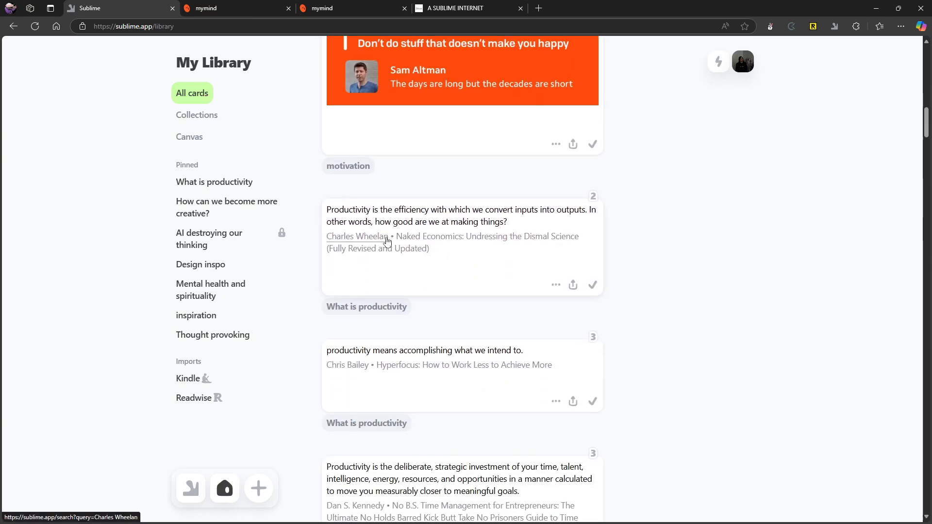
{"action": "scroll", "scroll_direction": "up", "scroll_amount": 3}
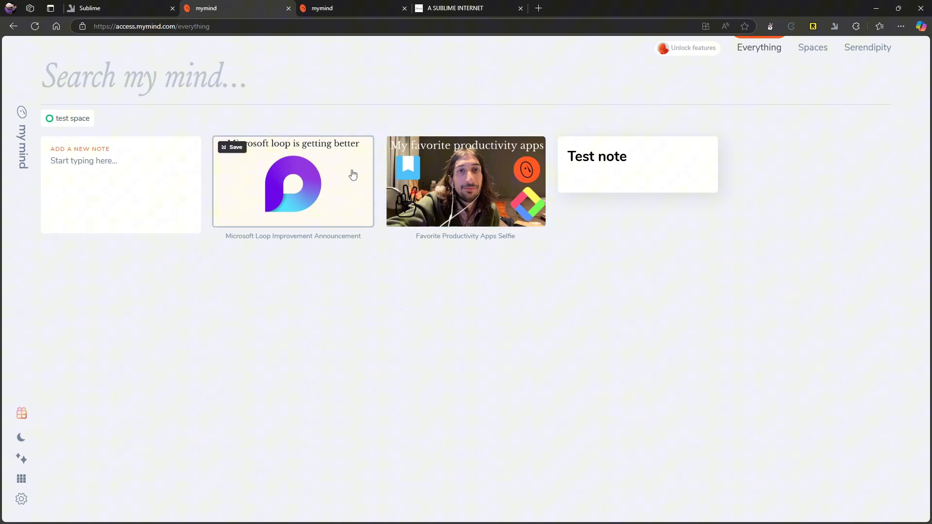
{"action": "mouse_move", "coordinate": [413, 189]}
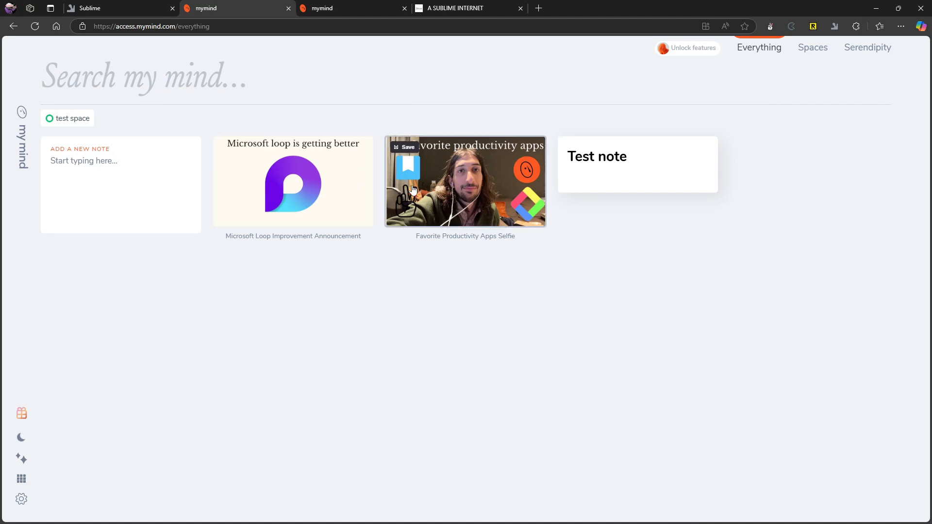
{"action": "mouse_move", "coordinate": [432, 202]}
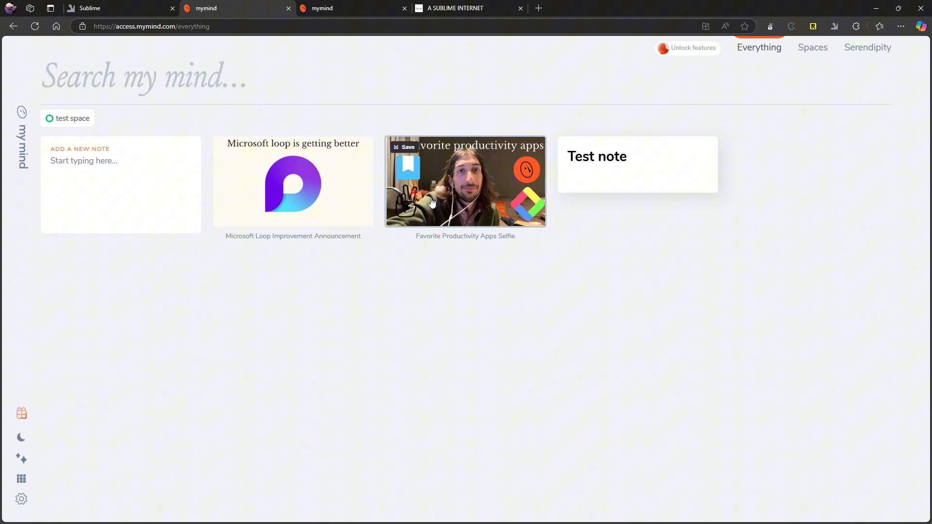
{"action": "mouse_move", "coordinate": [447, 206]}
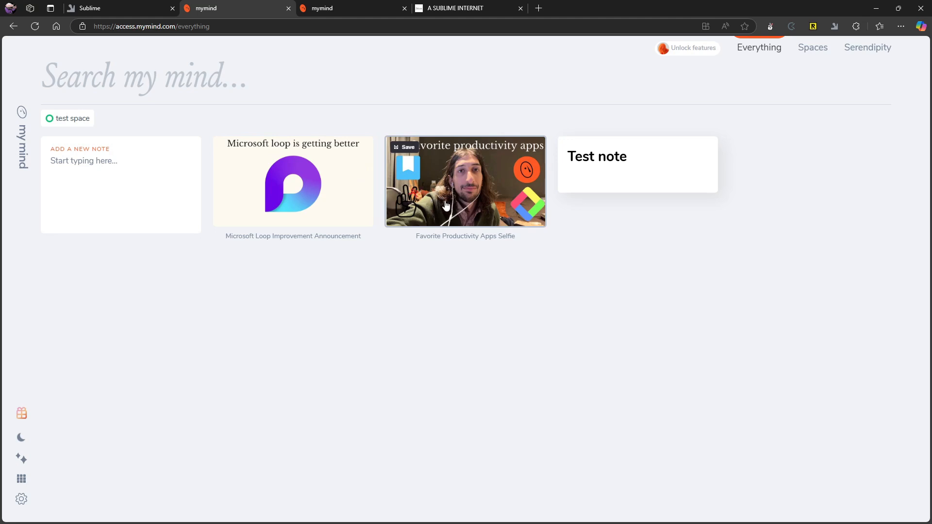
{"action": "mouse_move", "coordinate": [495, 161]}
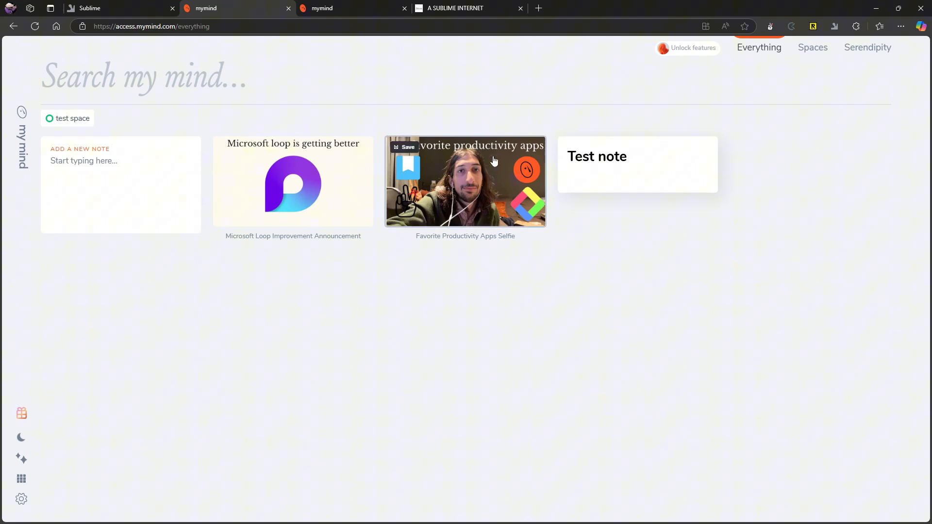
{"action": "mouse_move", "coordinate": [501, 168]}
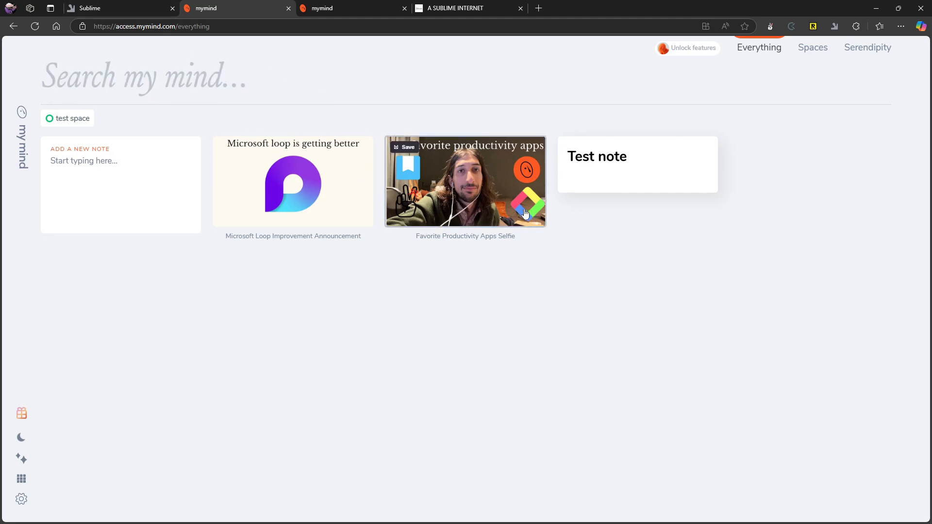
{"action": "mouse_move", "coordinate": [520, 207]}
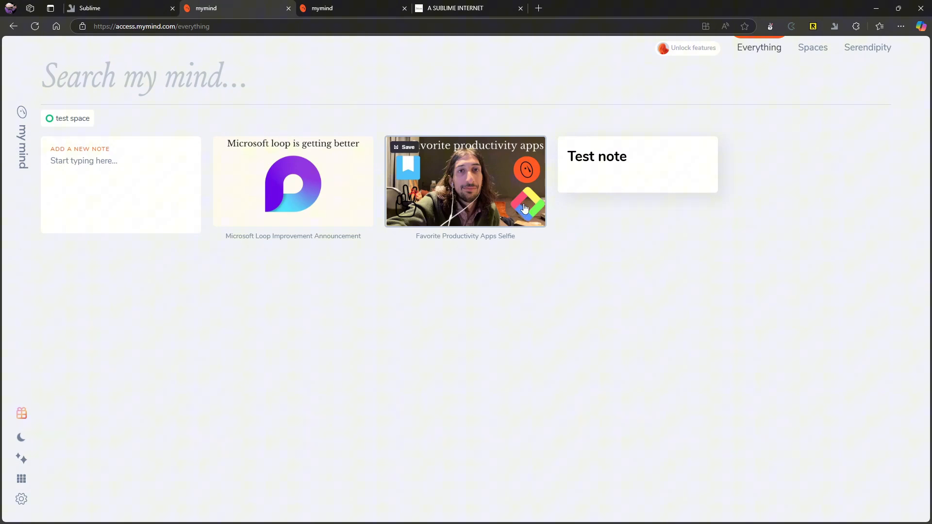
{"action": "mouse_move", "coordinate": [514, 210]}
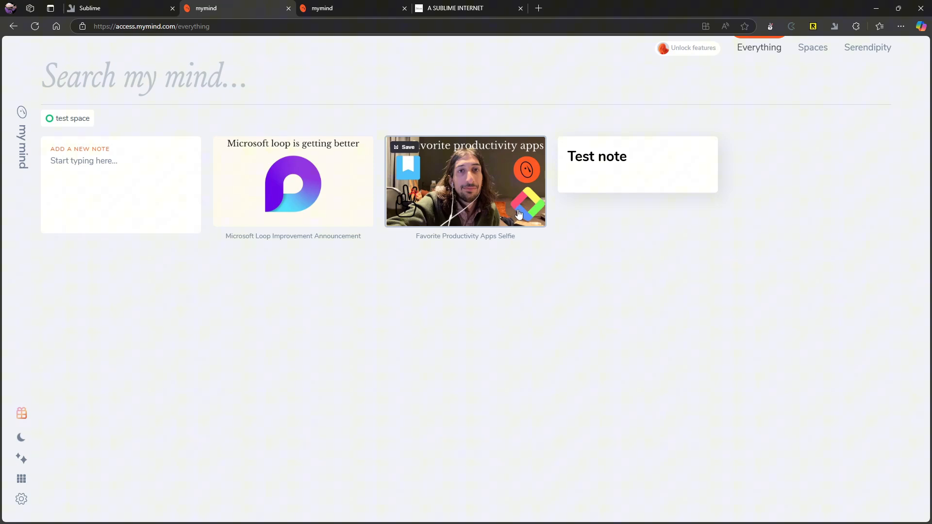
{"action": "mouse_move", "coordinate": [509, 196]}
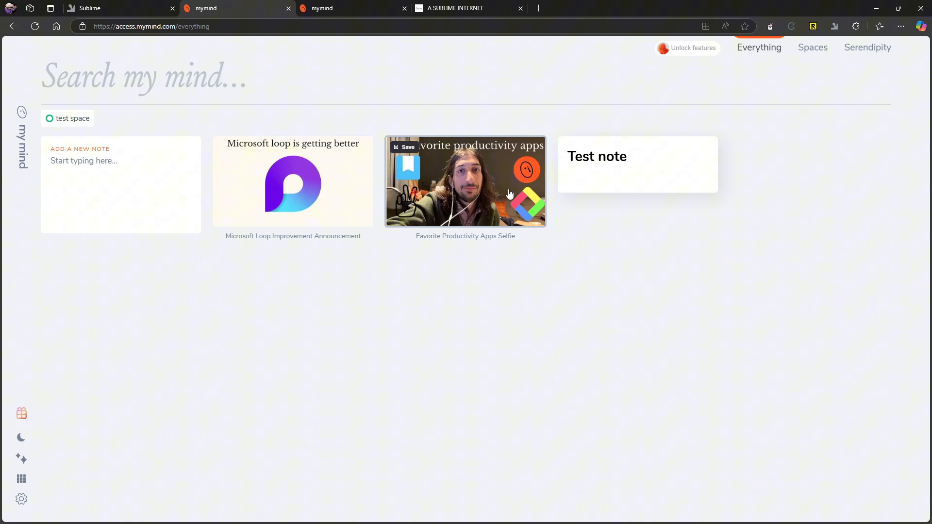
{"action": "mouse_move", "coordinate": [515, 190]}
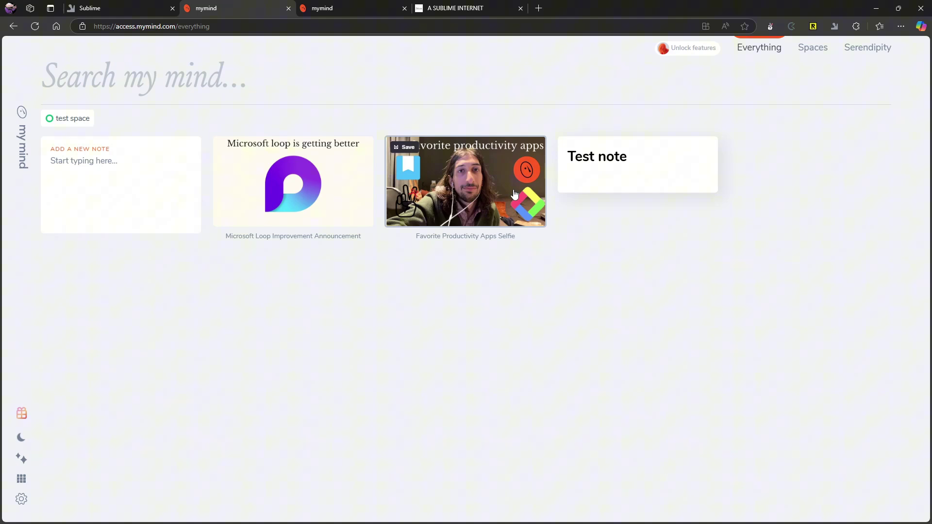
{"action": "mouse_move", "coordinate": [488, 192]}
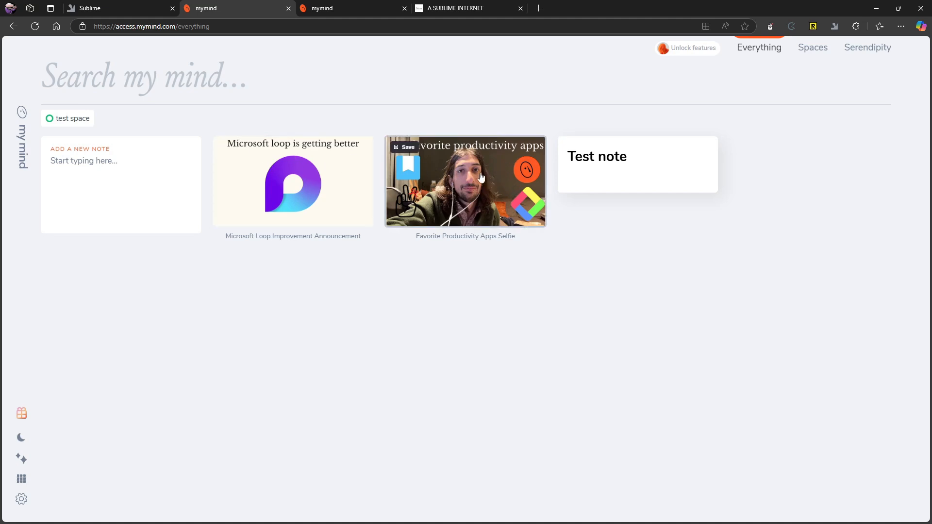
{"action": "mouse_move", "coordinate": [166, 119]}
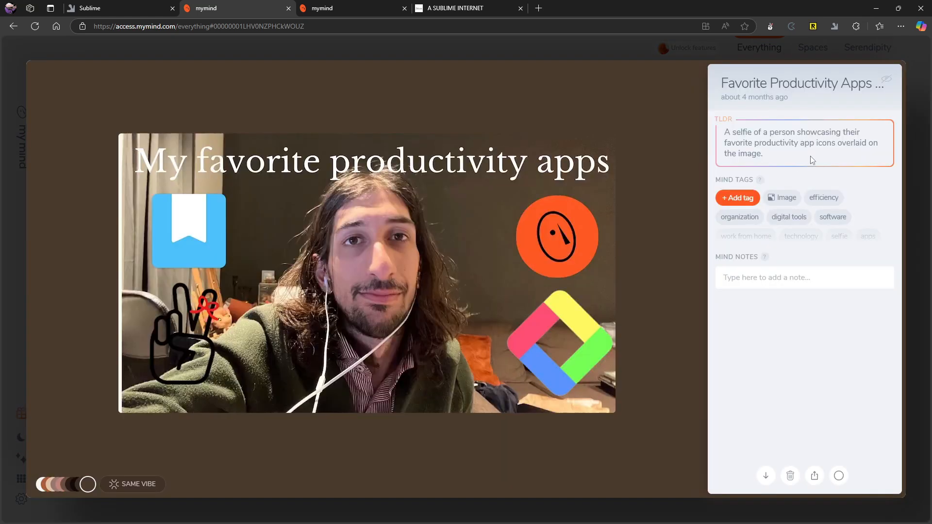
{"action": "mouse_move", "coordinate": [784, 168]}
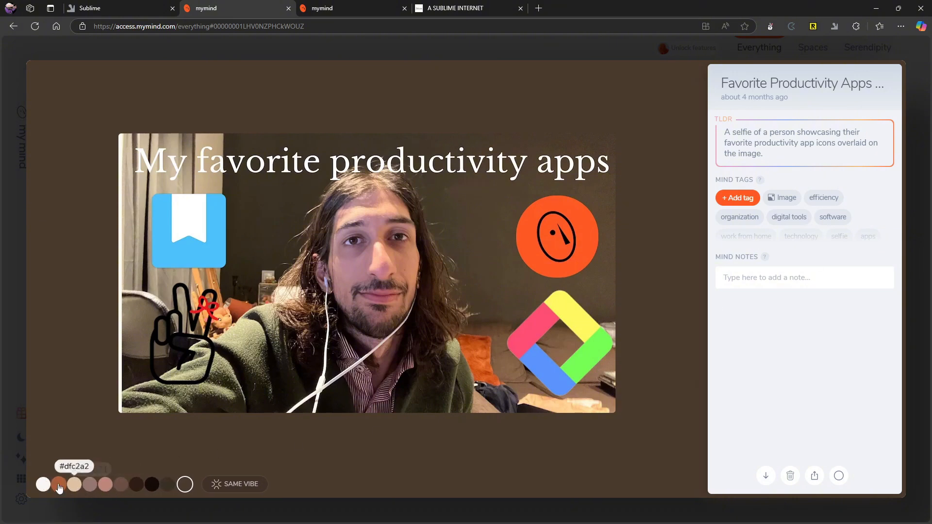
{"action": "mouse_move", "coordinate": [74, 484]}
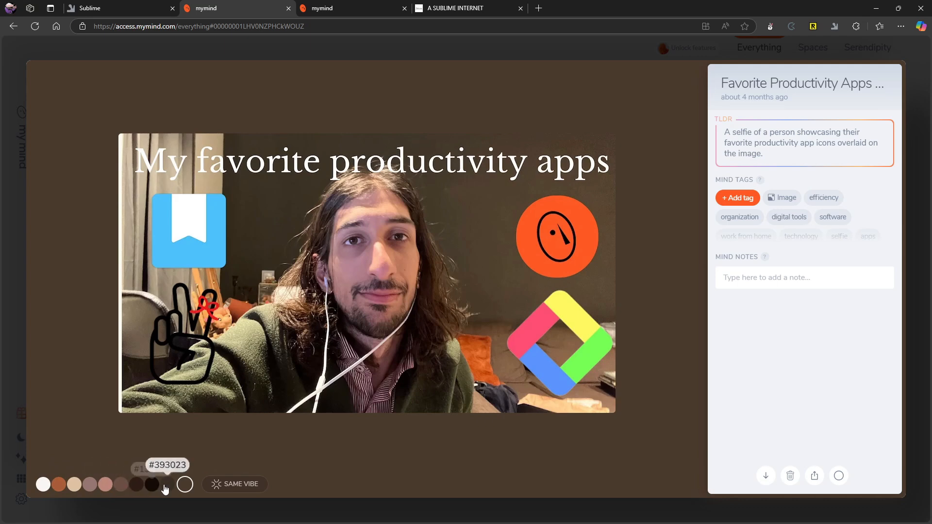
{"action": "left_click", "coordinate": [234, 484]}
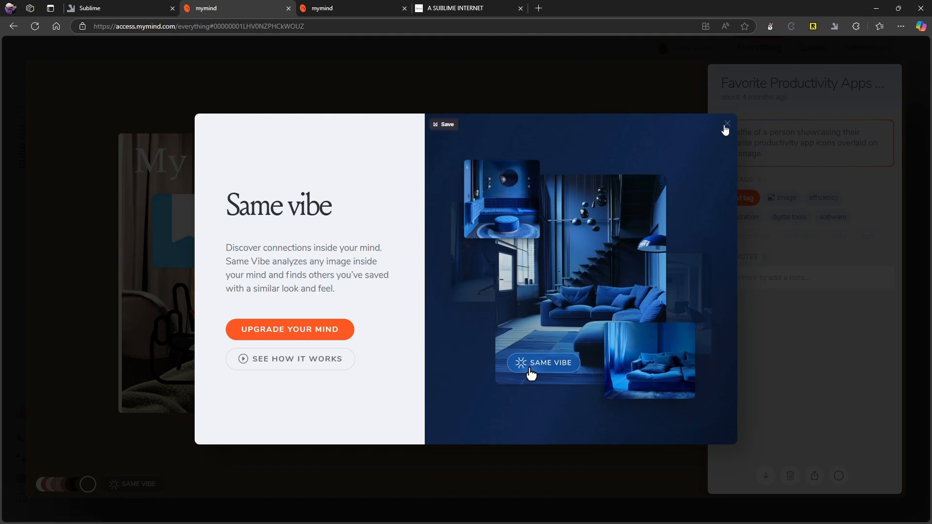
{"action": "left_click", "coordinate": [727, 123]}
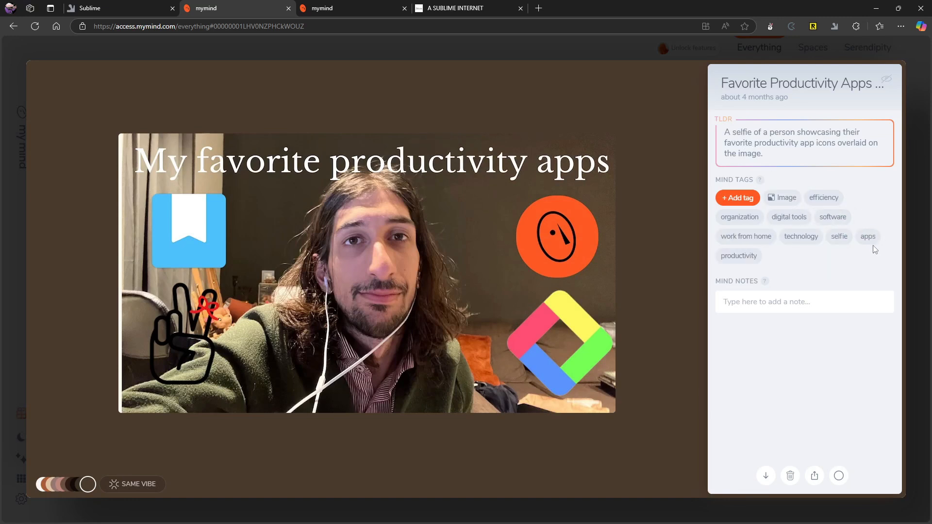
{"action": "mouse_move", "coordinate": [787, 259]}
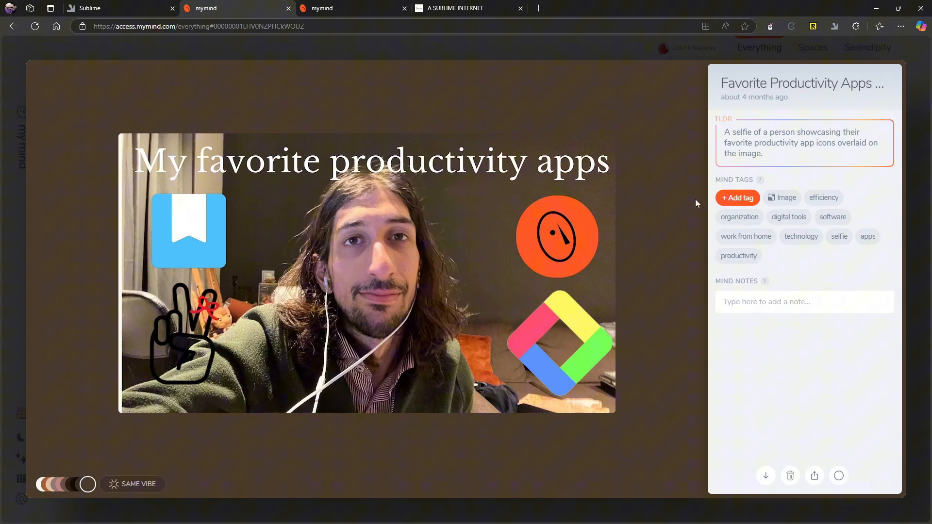
{"action": "mouse_move", "coordinate": [688, 224]}
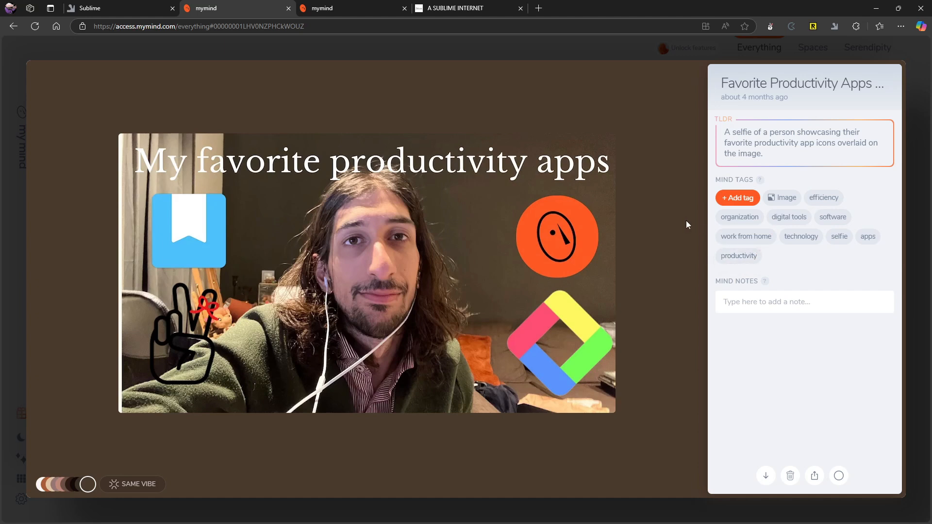
{"action": "mouse_move", "coordinate": [758, 260]}
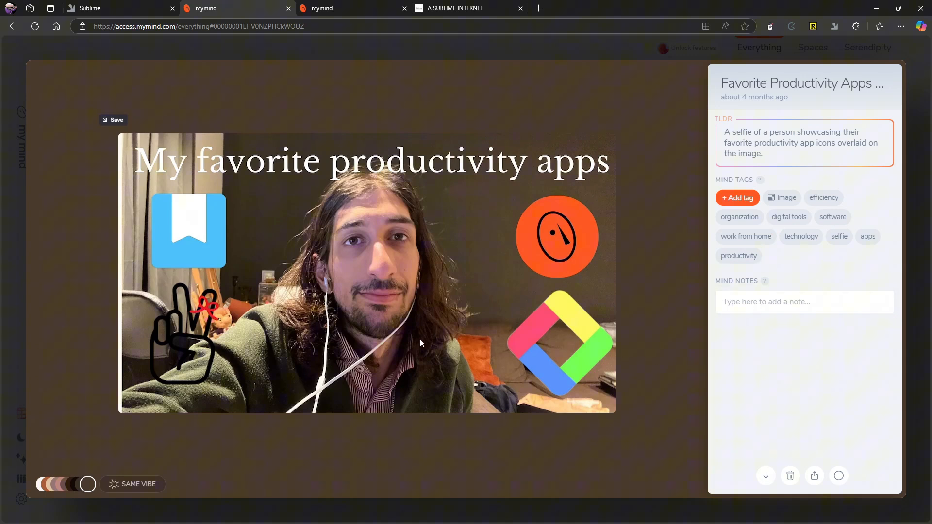
{"action": "mouse_move", "coordinate": [795, 221]}
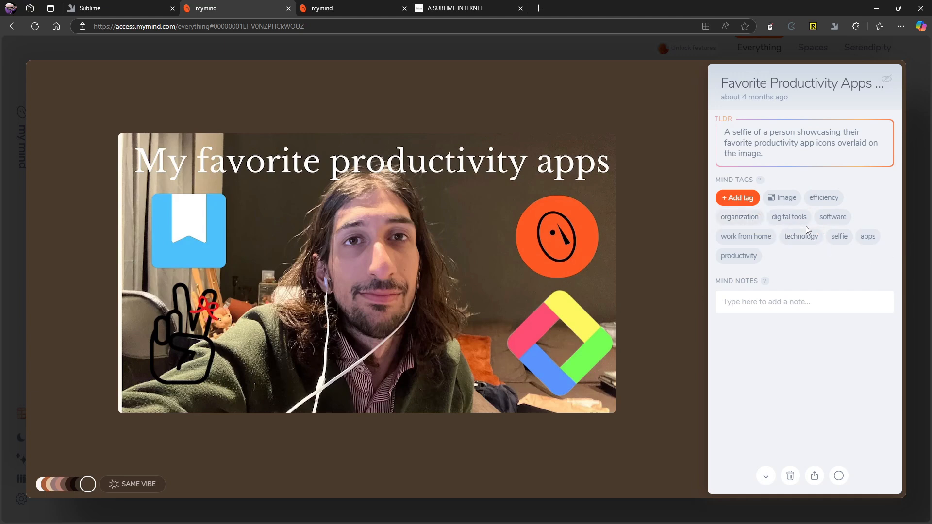
{"action": "mouse_move", "coordinate": [784, 437]}
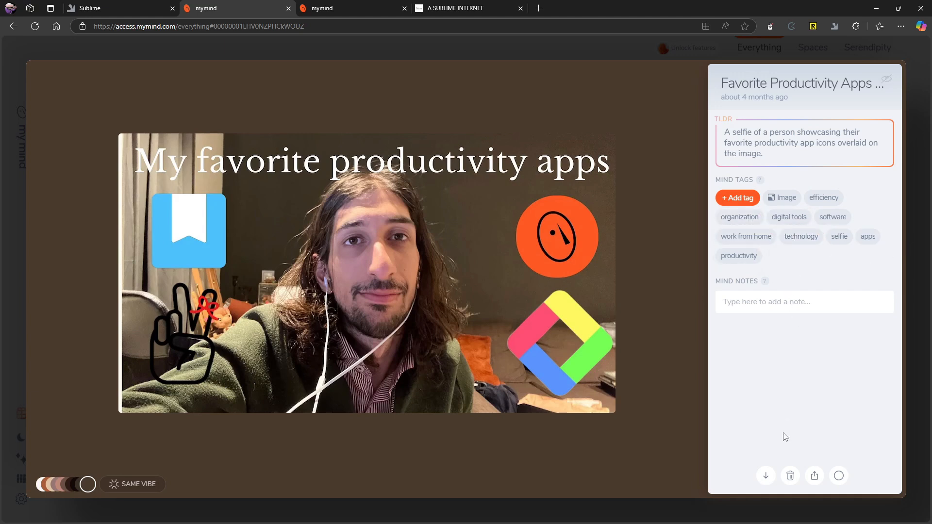
{"action": "mouse_move", "coordinate": [764, 419]}
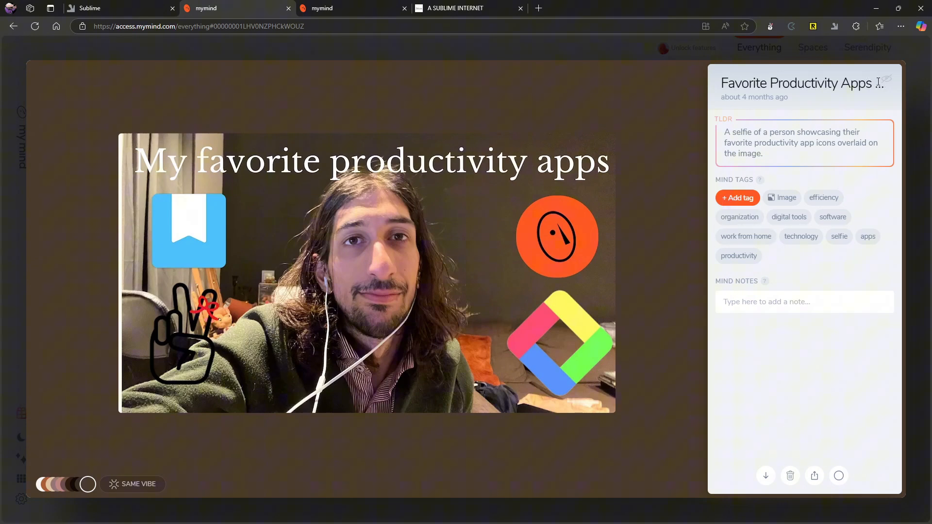
{"action": "mouse_move", "coordinate": [766, 476]}
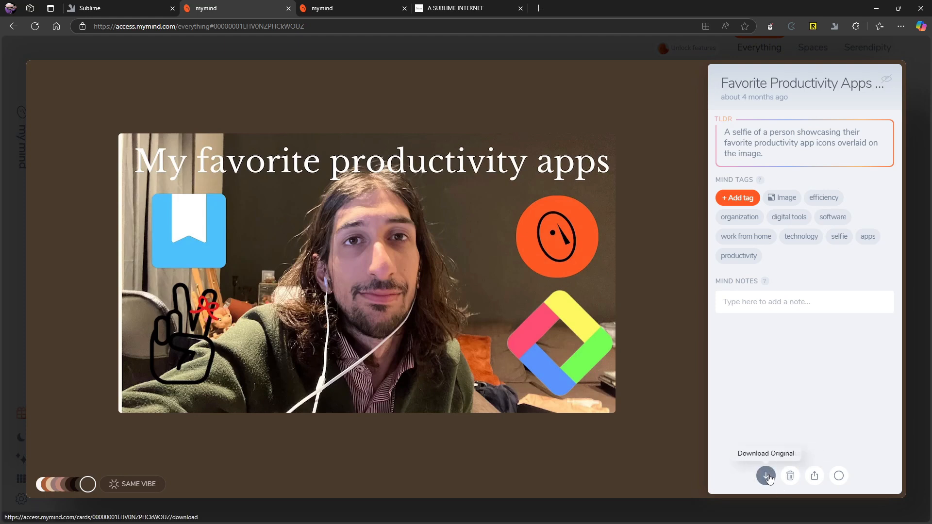
{"action": "mouse_move", "coordinate": [814, 476]}
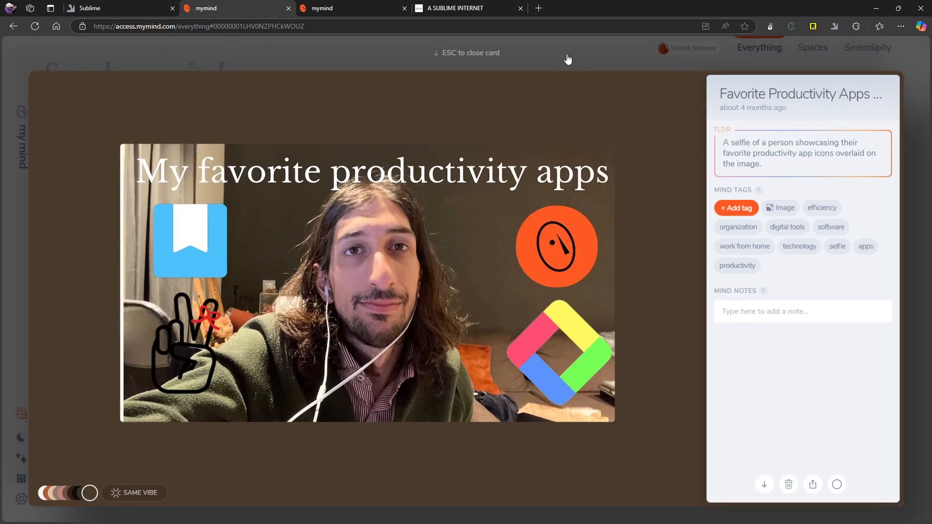
Dismiss the productivity apps selfie card to return to the Everything page.
{"action": "key", "text": "Escape"}
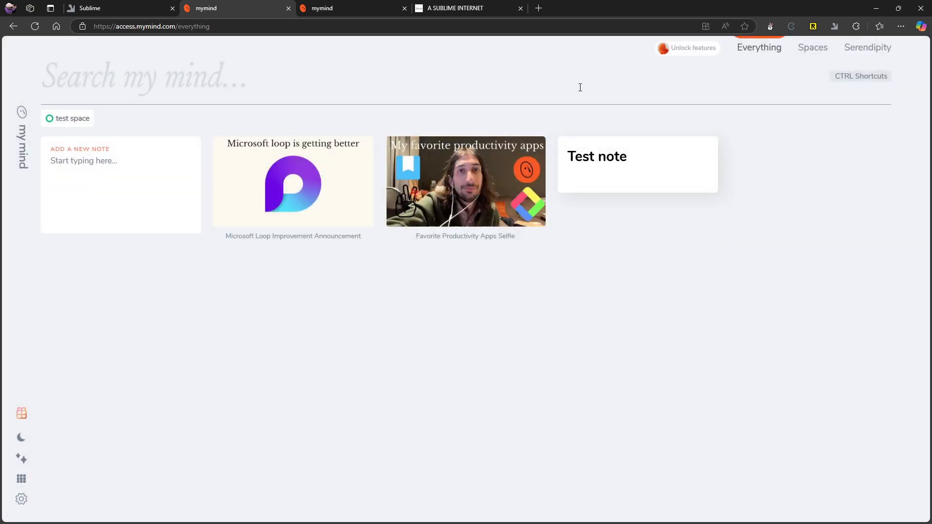
{"action": "mouse_move", "coordinate": [765, 58]}
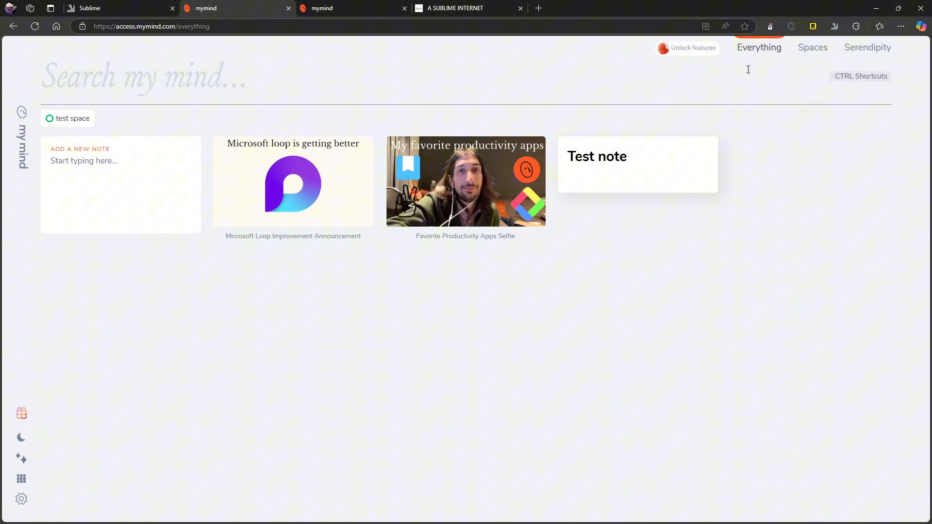
{"action": "mouse_move", "coordinate": [803, 53]}
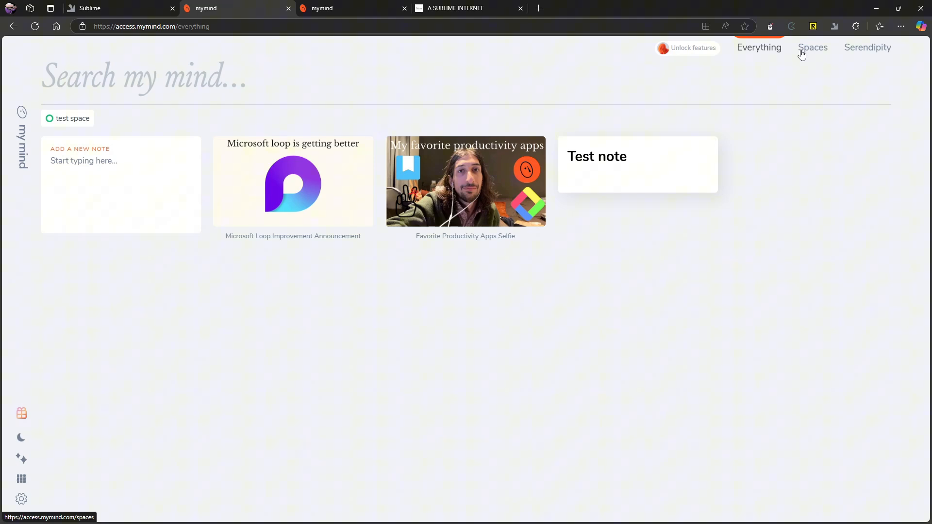
{"action": "mouse_move", "coordinate": [817, 53]}
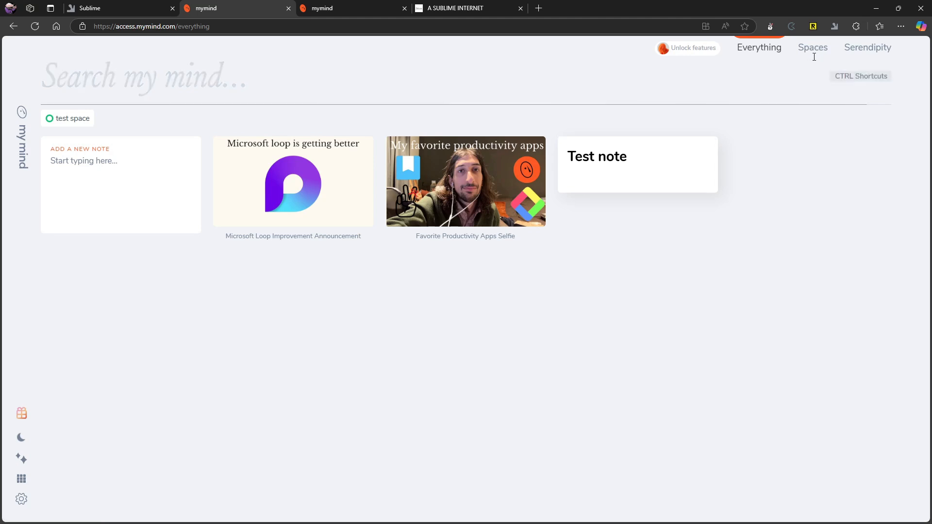
{"action": "left_click", "coordinate": [812, 47]}
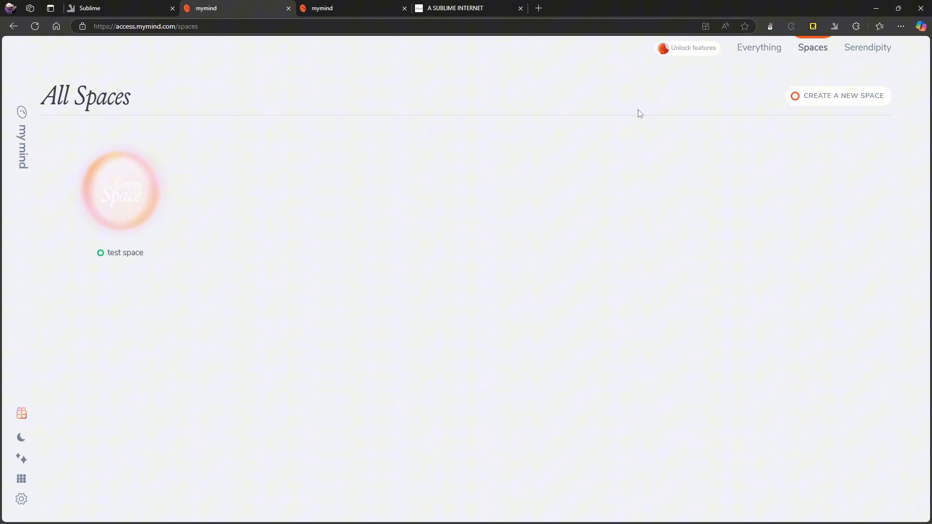
{"action": "mouse_move", "coordinate": [357, 208]}
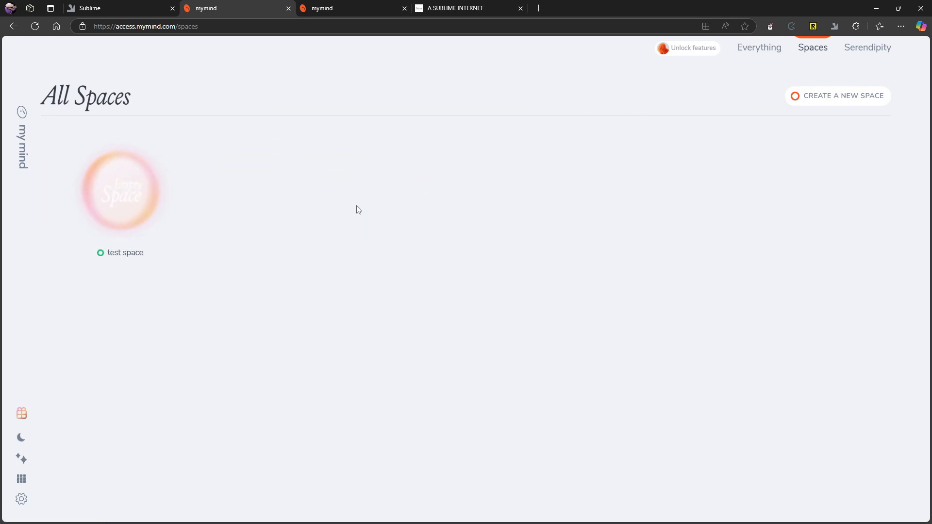
{"action": "mouse_move", "coordinate": [134, 209]}
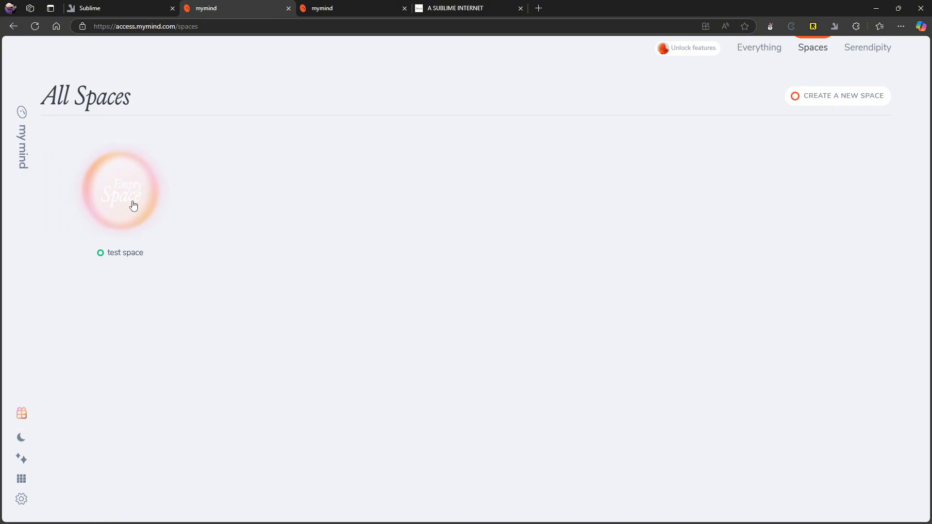
{"action": "mouse_move", "coordinate": [752, 50]}
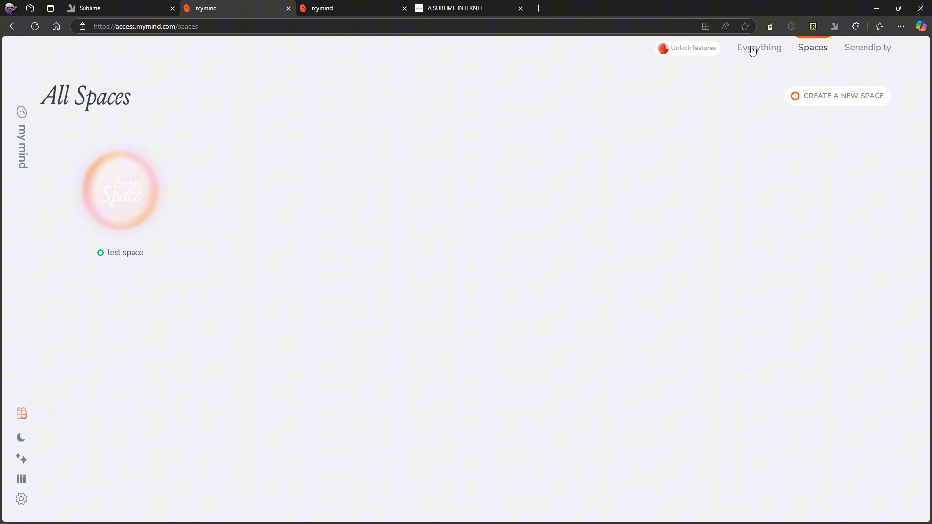
{"action": "left_click", "coordinate": [759, 47]}
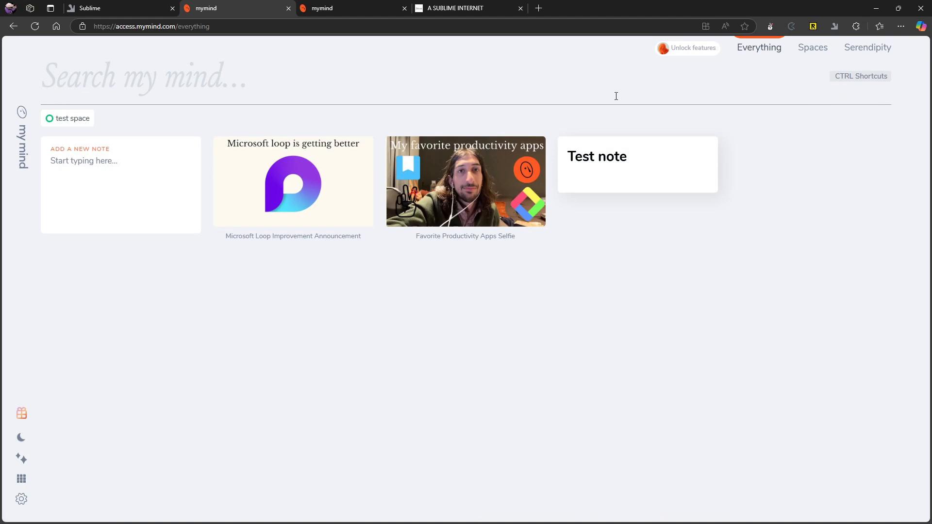
{"action": "mouse_move", "coordinate": [463, 173]}
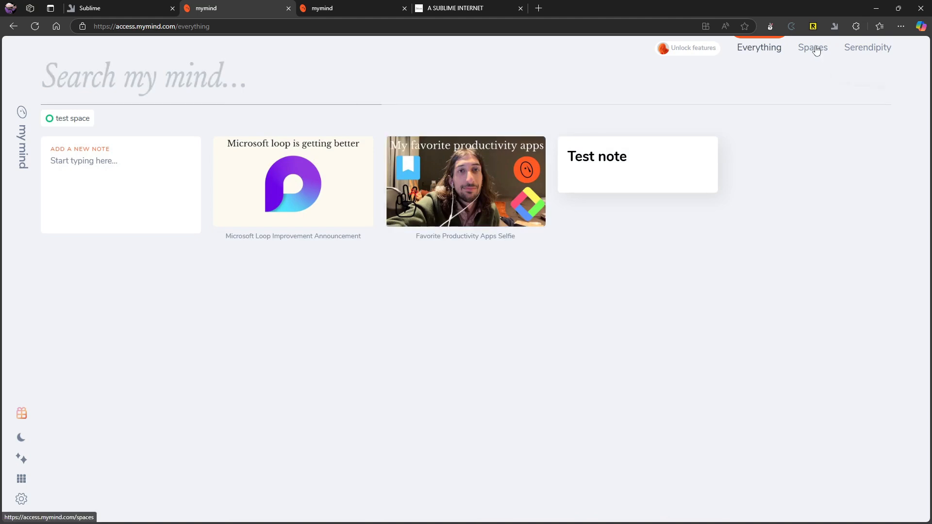
{"action": "left_click", "coordinate": [812, 48]}
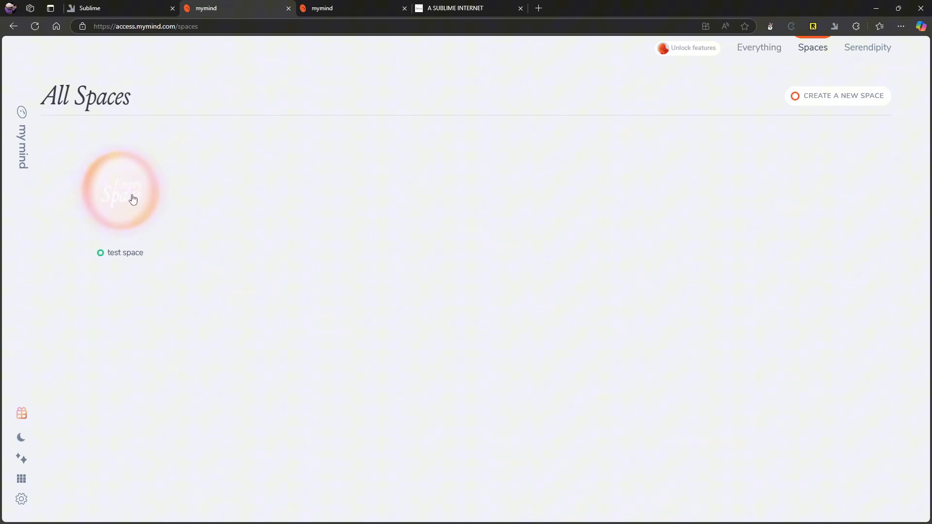
{"action": "mouse_move", "coordinate": [112, 179]}
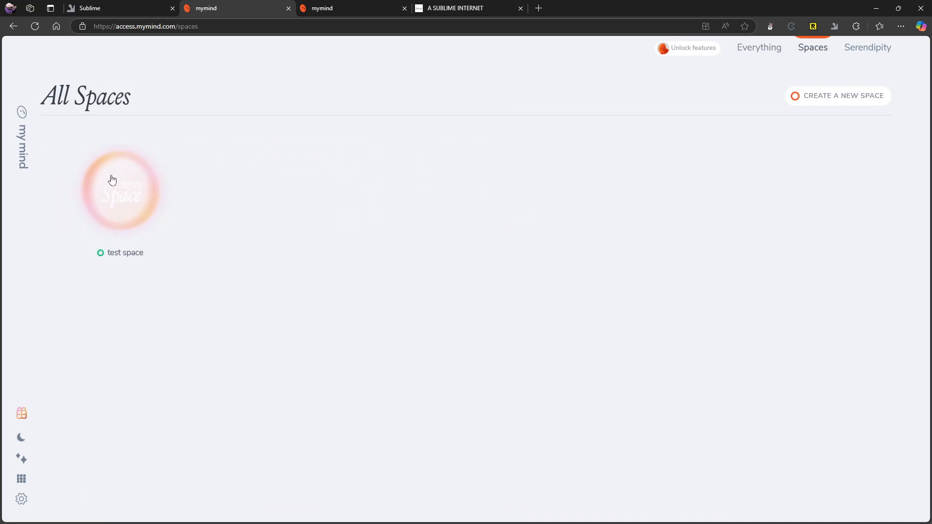
{"action": "mouse_move", "coordinate": [177, 205]}
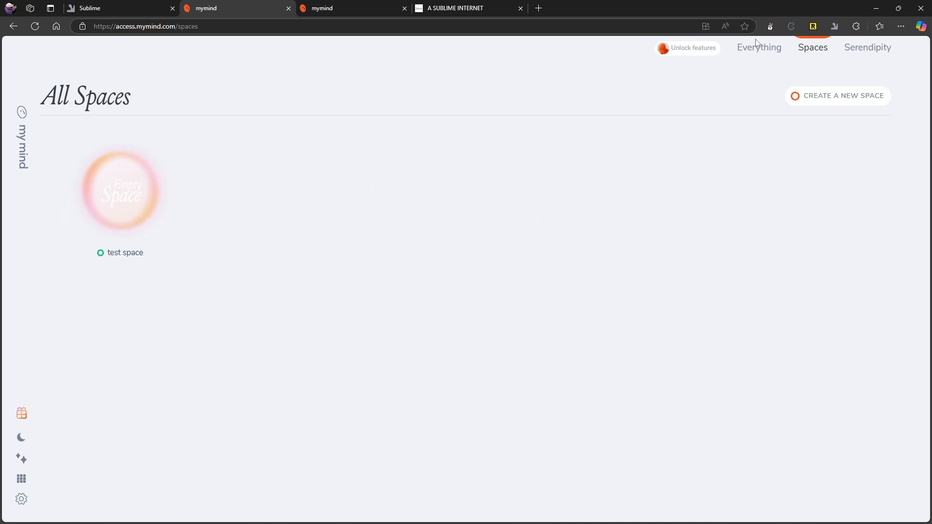
{"action": "left_click", "coordinate": [759, 47]}
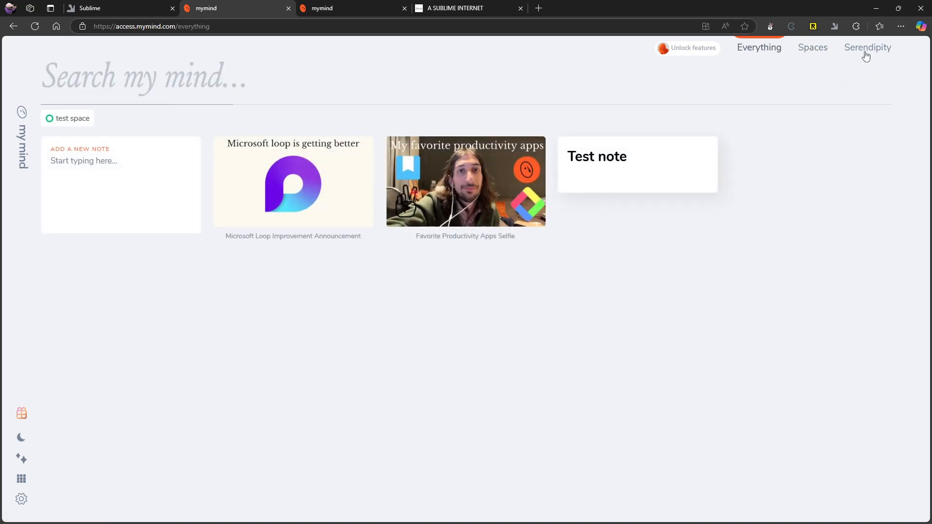
{"action": "left_click", "coordinate": [868, 47]}
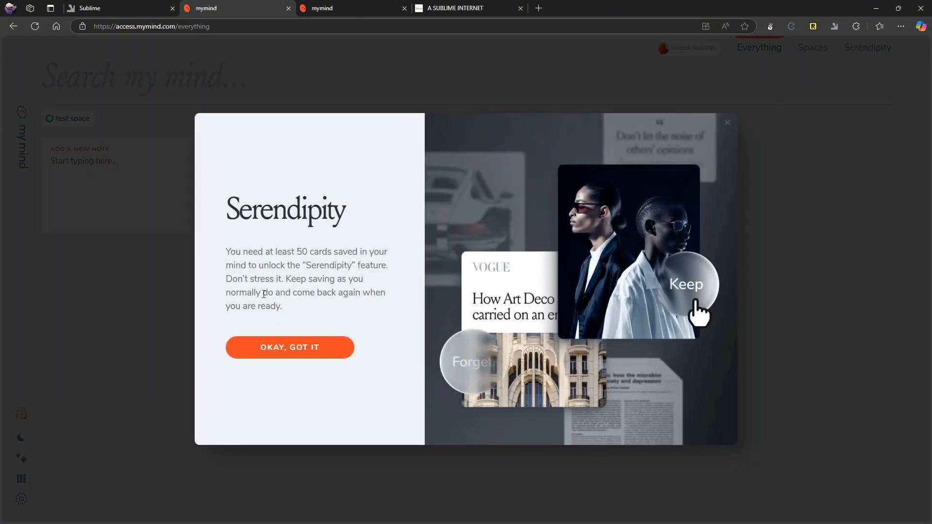
{"action": "mouse_move", "coordinate": [277, 349]}
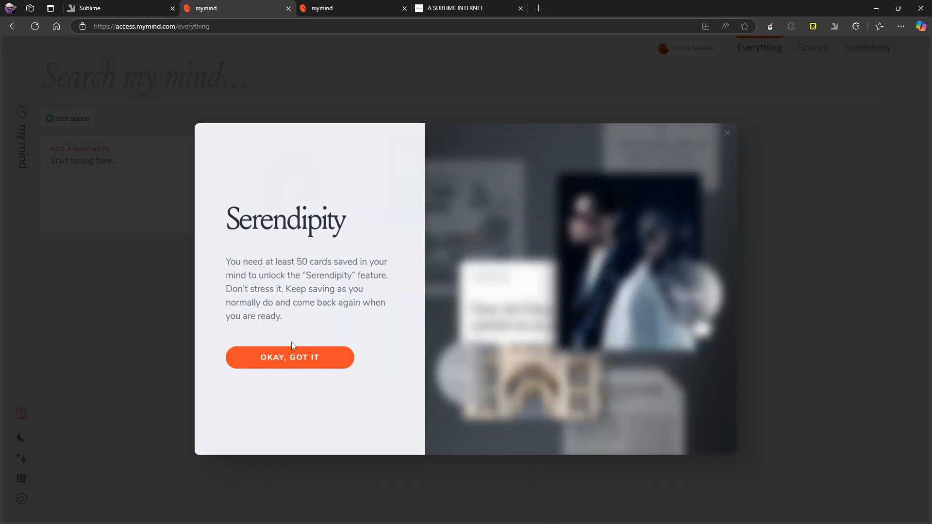
{"action": "left_click", "coordinate": [290, 358]}
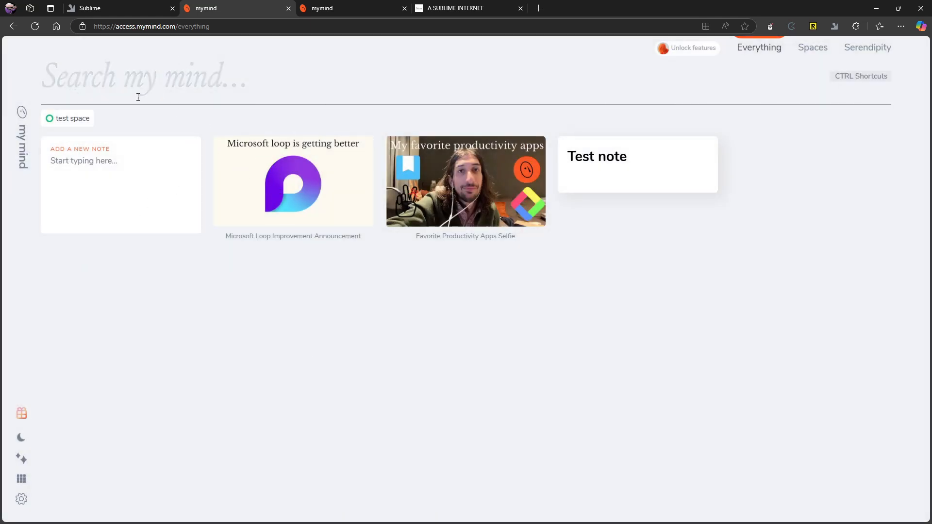
{"action": "mouse_move", "coordinate": [569, 133]}
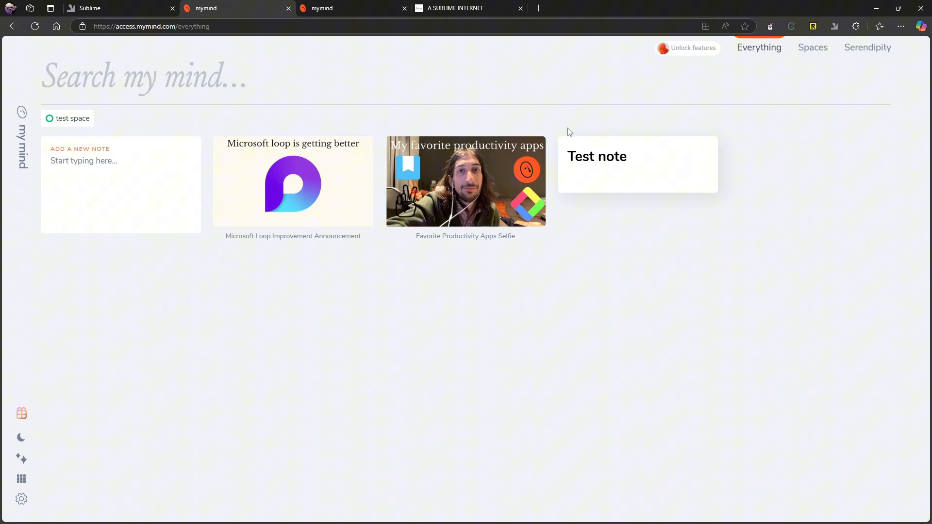
{"action": "mouse_move", "coordinate": [508, 149]}
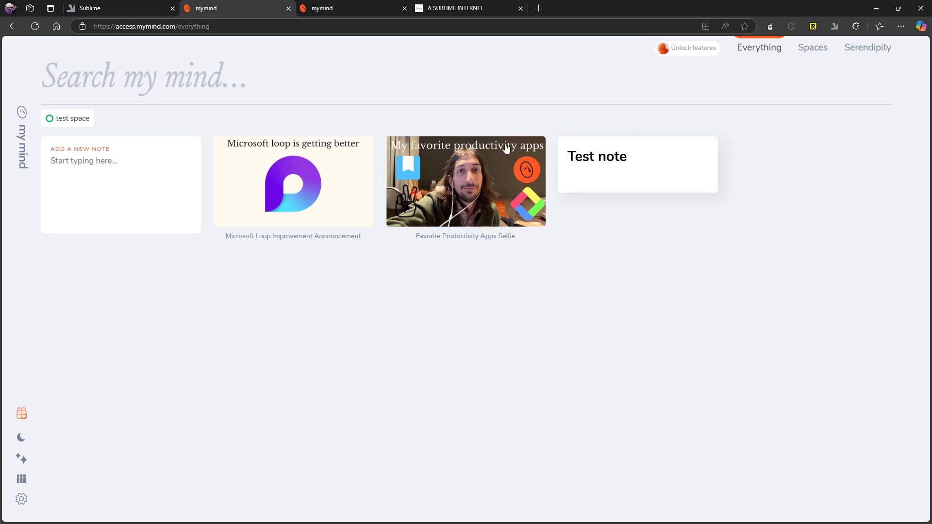
{"action": "mouse_move", "coordinate": [478, 169]}
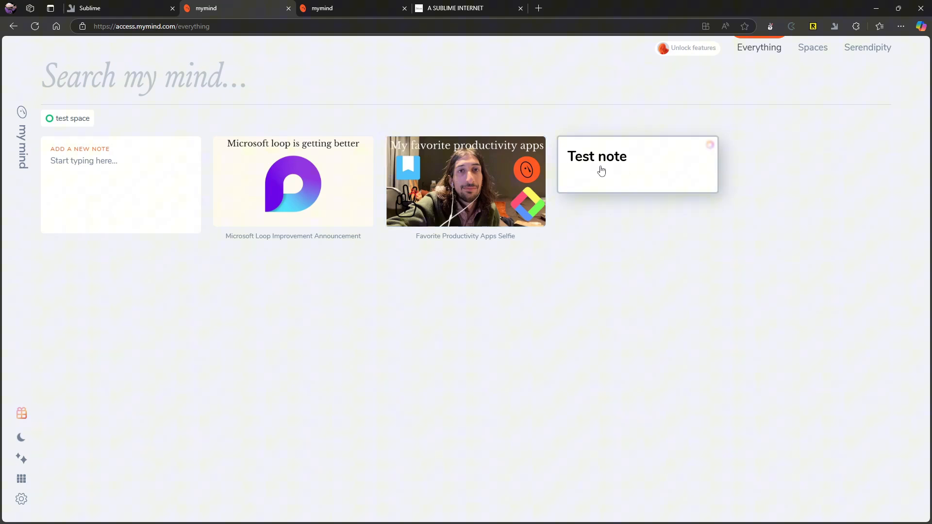
Select the Test note card in the Everything grid.
{"action": "left_click", "coordinate": [597, 163]}
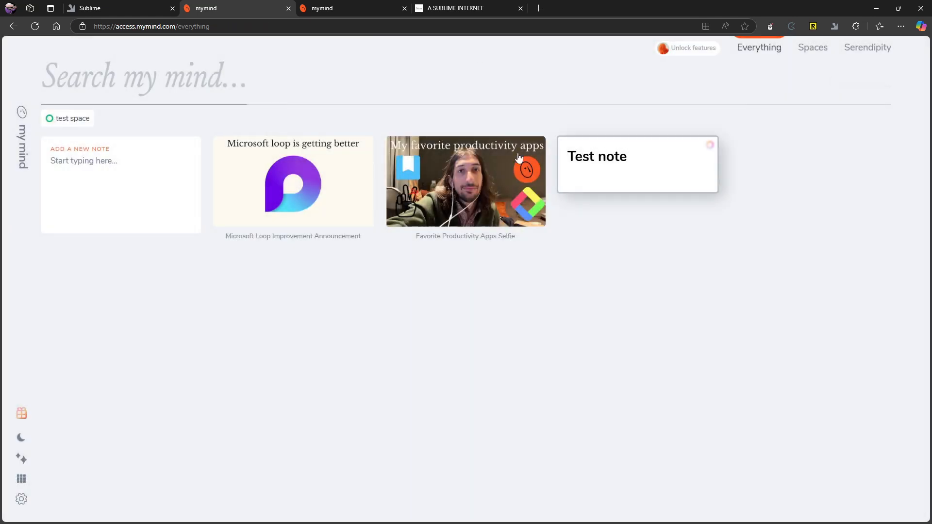
{"action": "left_click", "coordinate": [465, 181]}
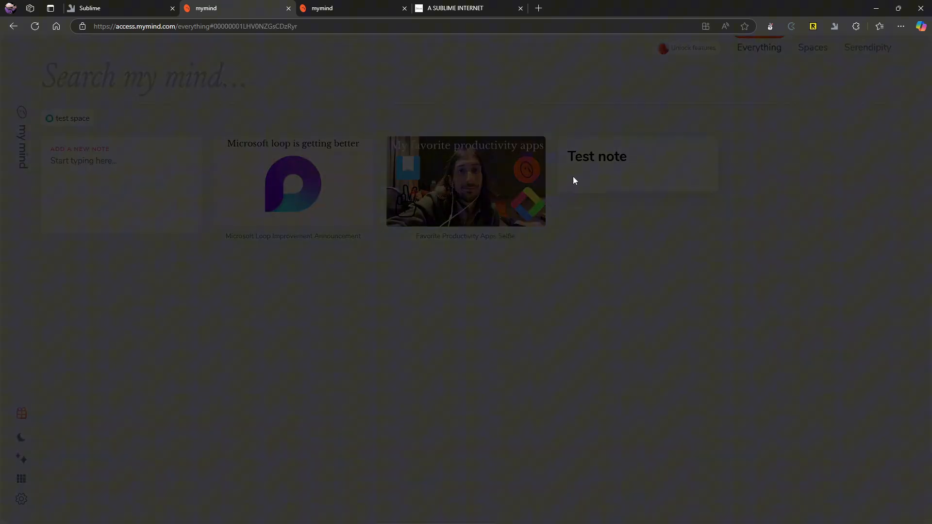
Show the Test note full-screen in focus mode, then exit to its card details.
{"action": "left_click", "coordinate": [597, 156]}
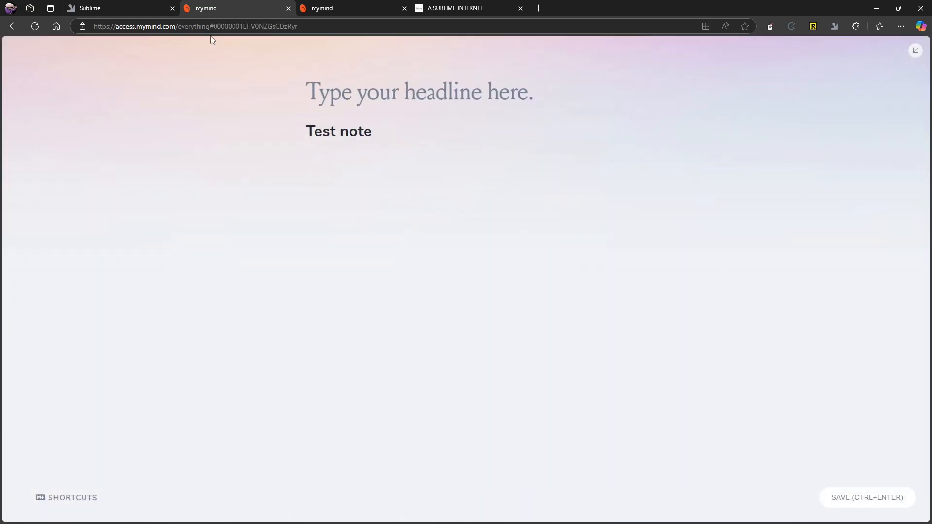
{"action": "mouse_move", "coordinate": [737, 239]}
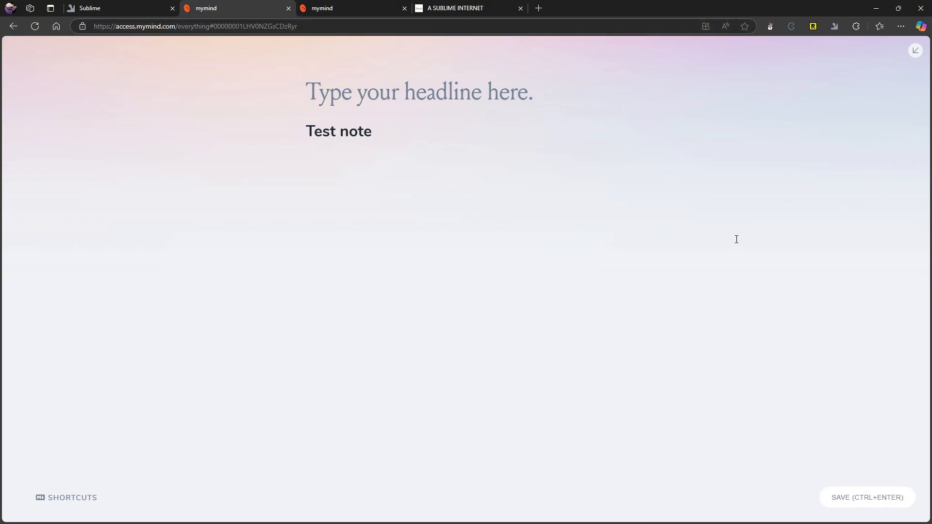
{"action": "key", "text": "Ctrl+Enter"}
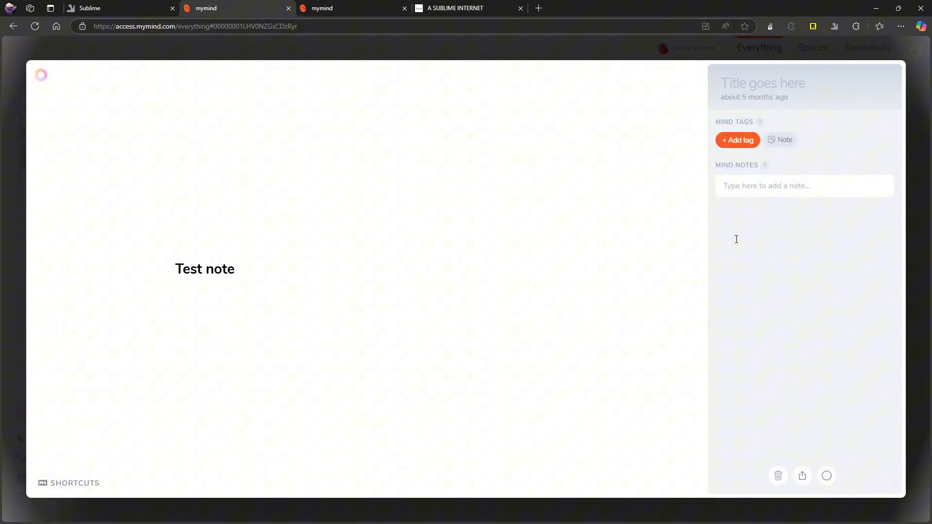